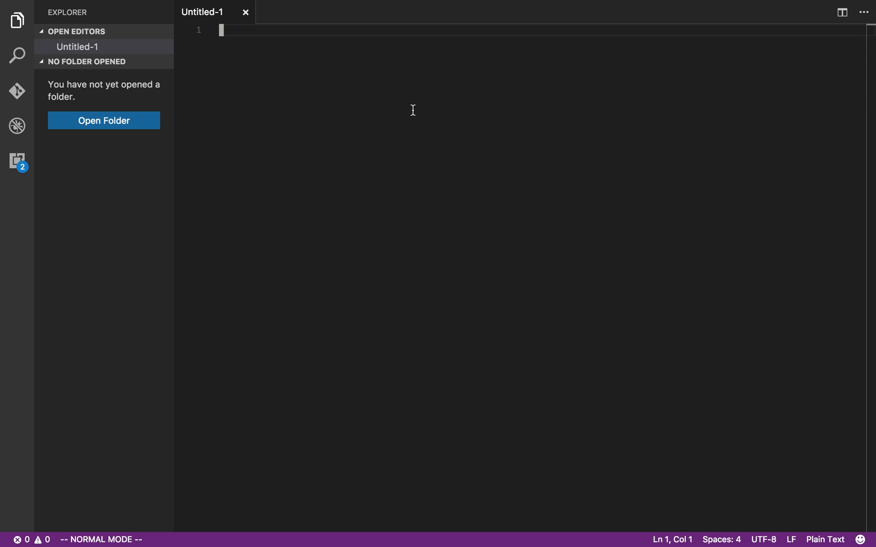
mouse_move(347, 230)
text(#)
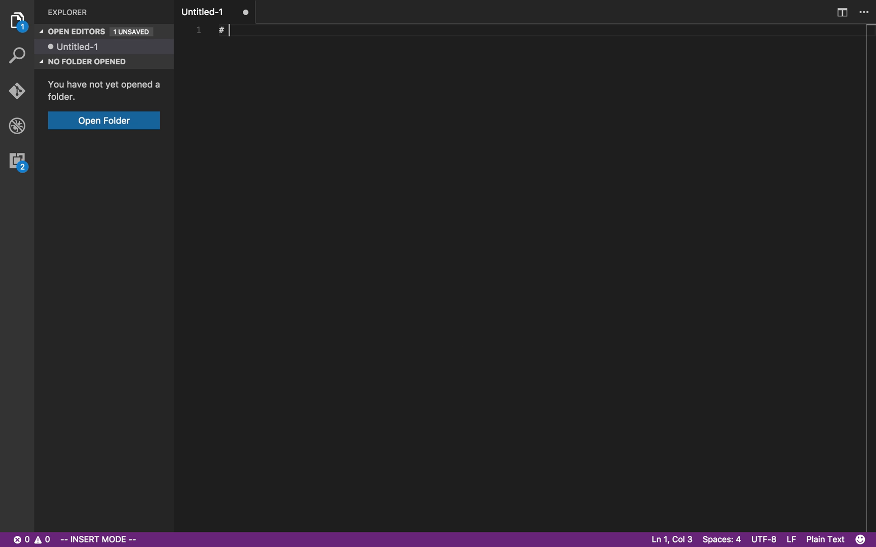
Type a '# Hello World!' heading and a 'What's up?' line into the untitled file.
text(Hello World!)
text(Wha)
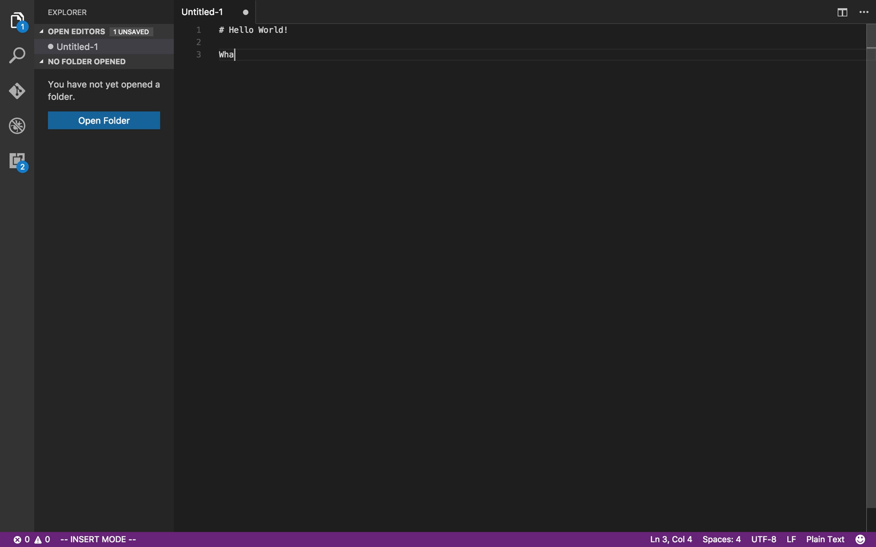
text(t's up?)
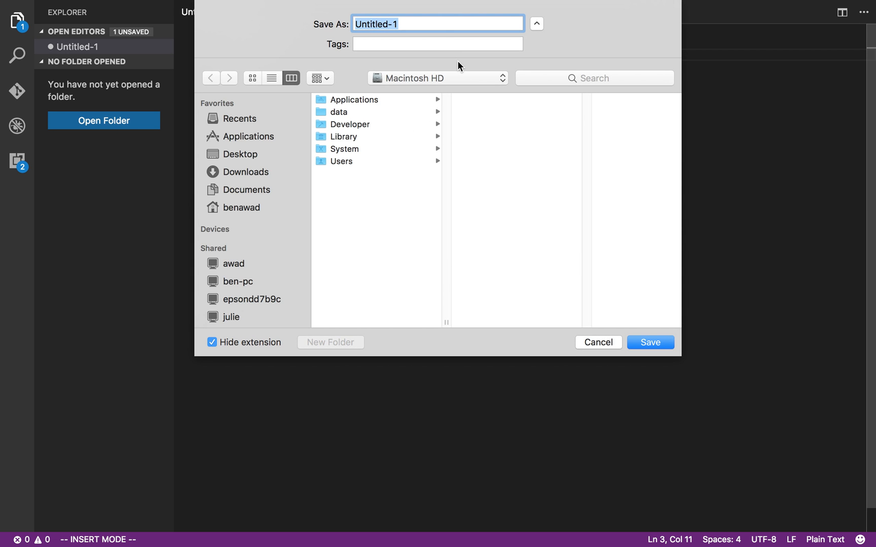
Save the file into Downloads under the name README.md.
click(246, 172)
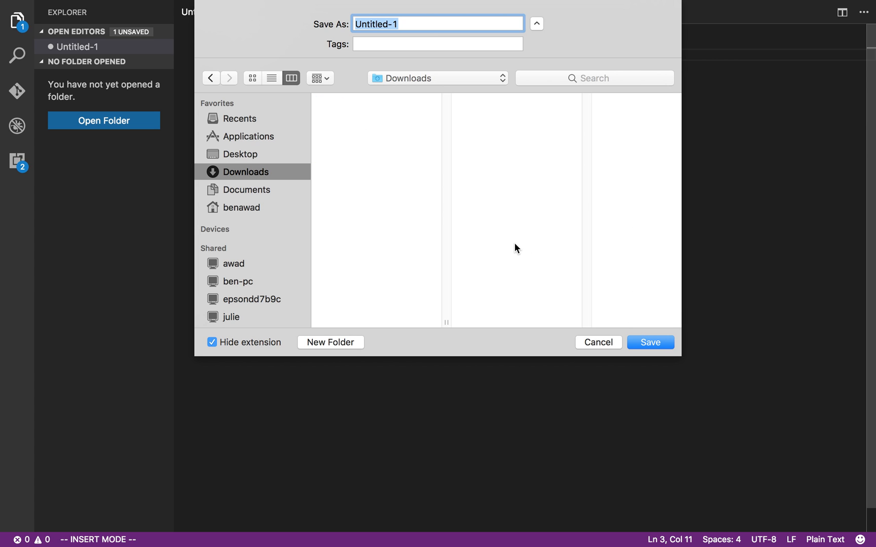
text(REA)
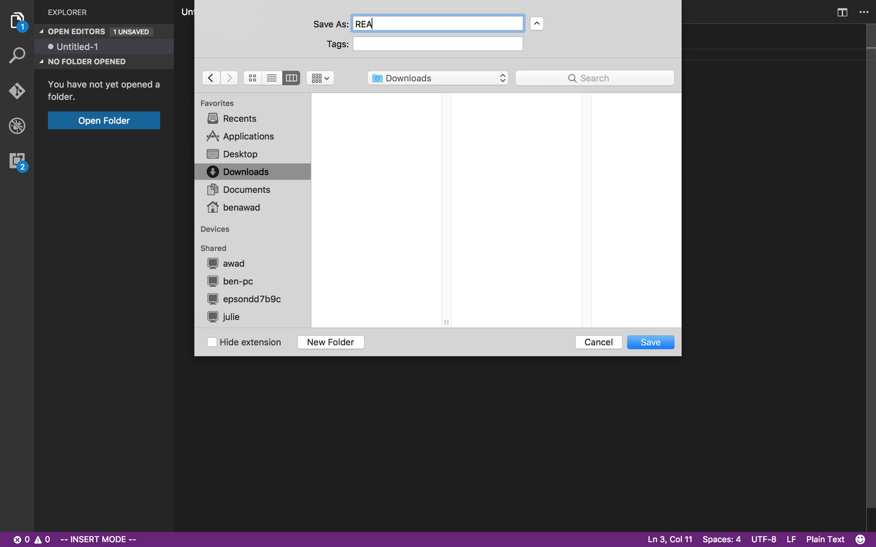
text(DME.)
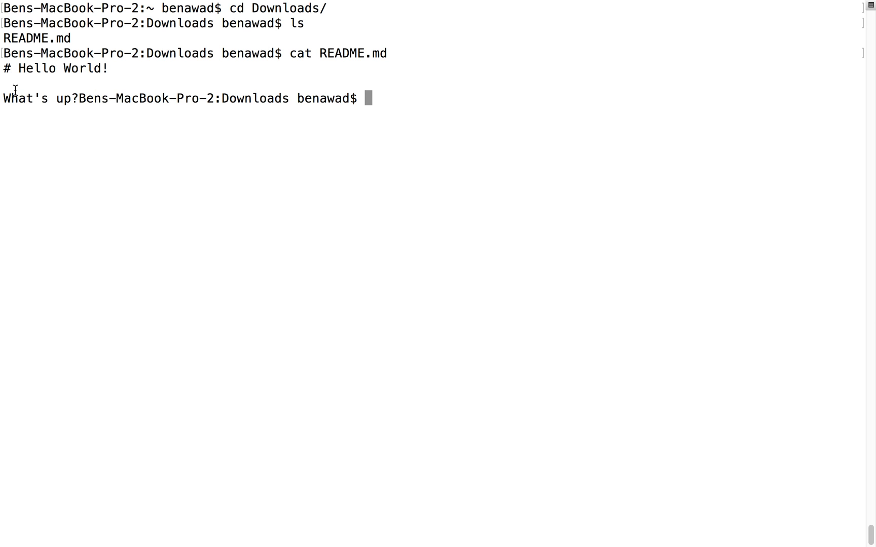
mouse_move(94, 72)
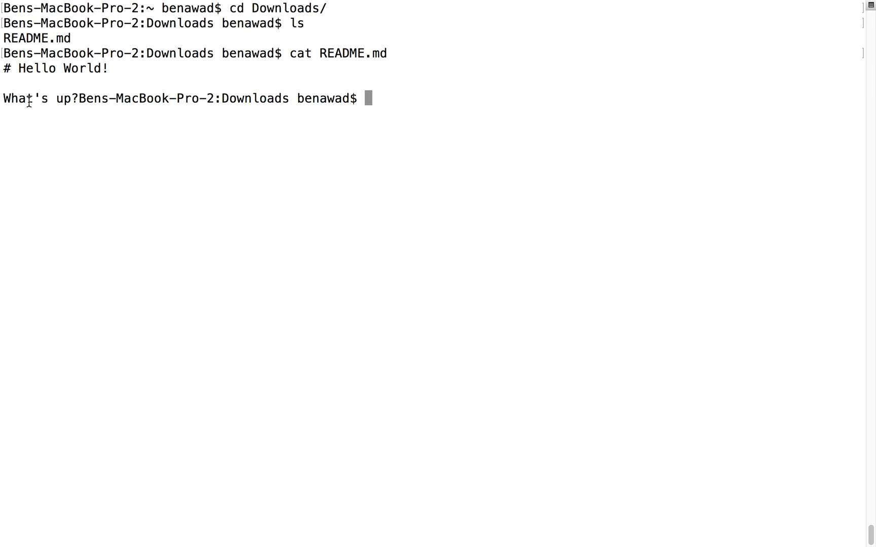
Select the README.md output printed in Terminal after cd Downloads, ls and cat.
drag(3, 83, 78, 98)
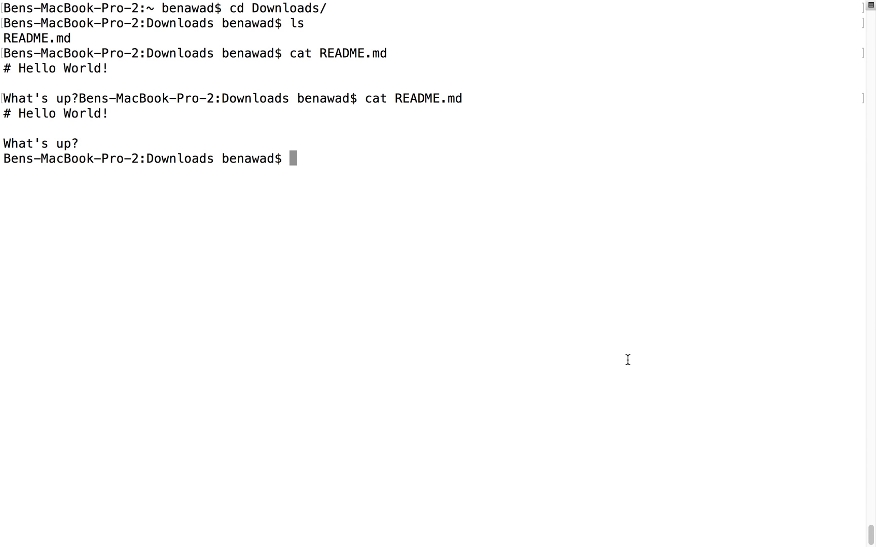
Print README.md several times, try the missing README.txt, then clear the screen.
text(cat README.md)
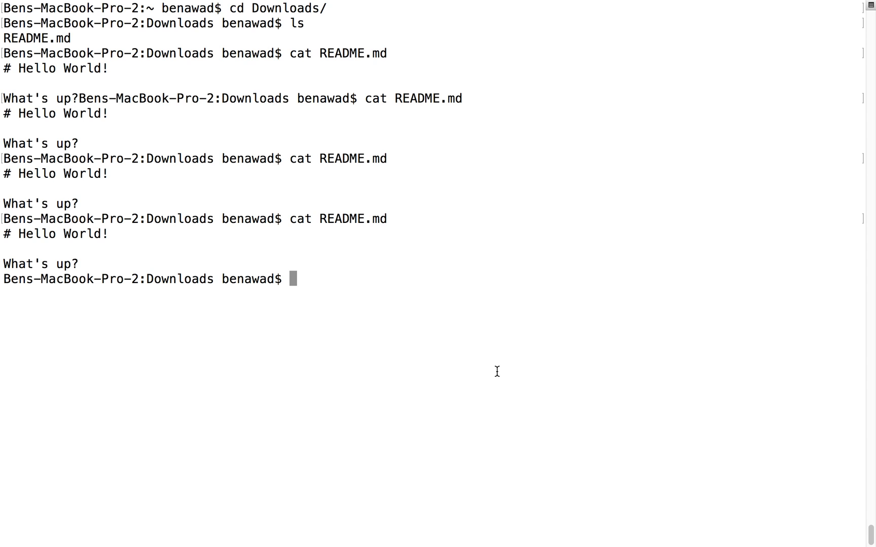
mouse_move(394, 213)
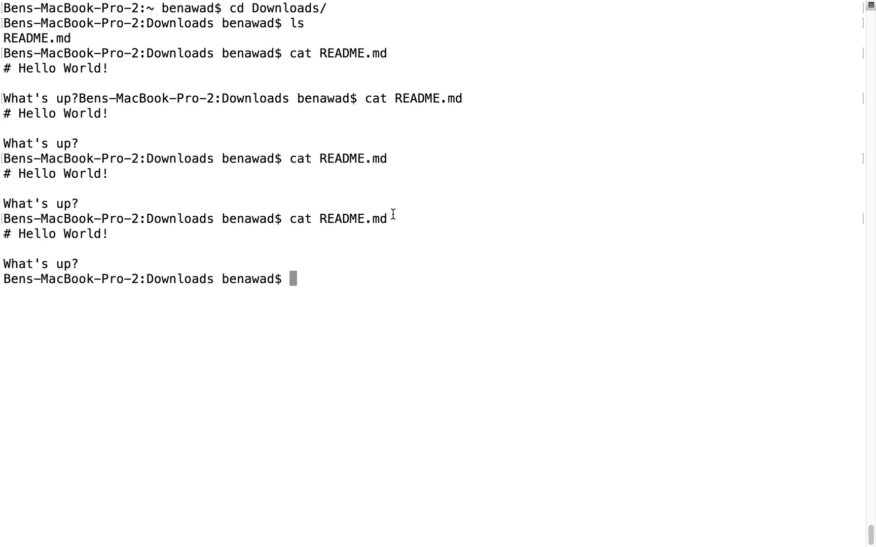
text(cat README.md)
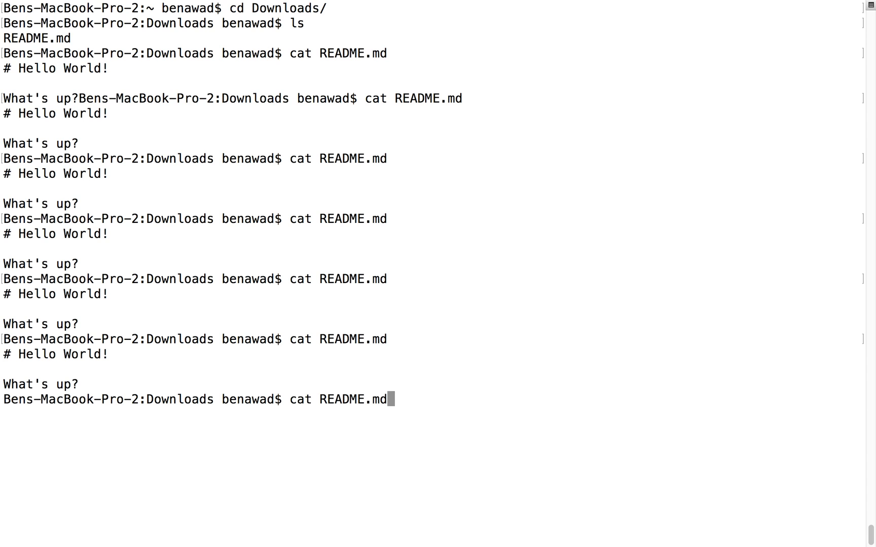
key(Return)
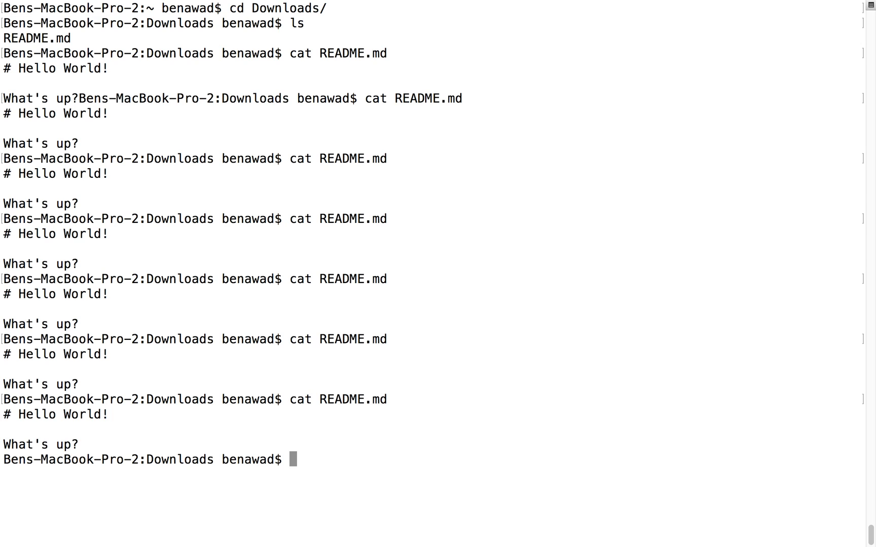
text(cat README.md)
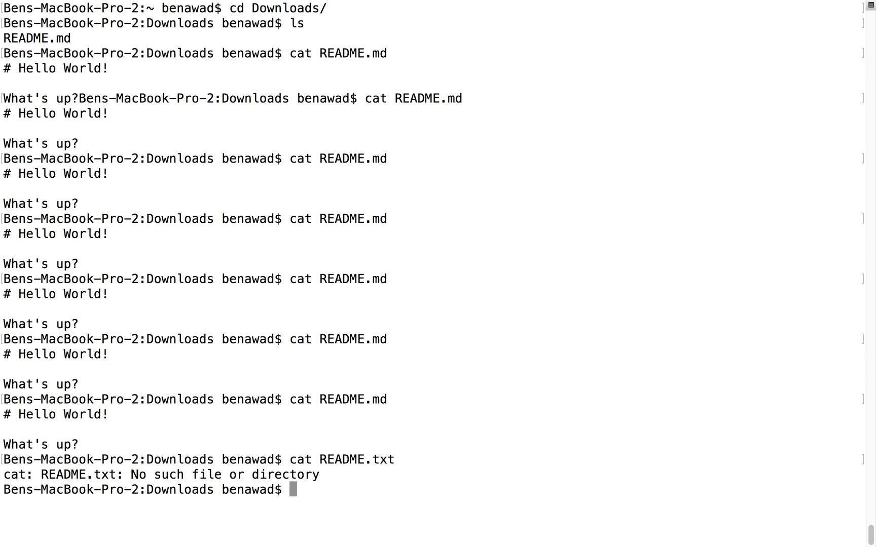
text(cat README.md)
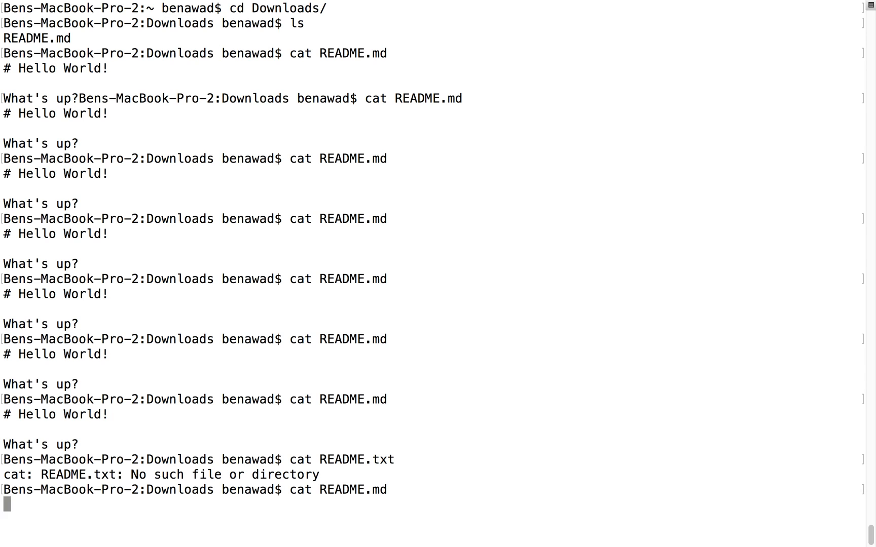
text(cl)
text(cp README.md)
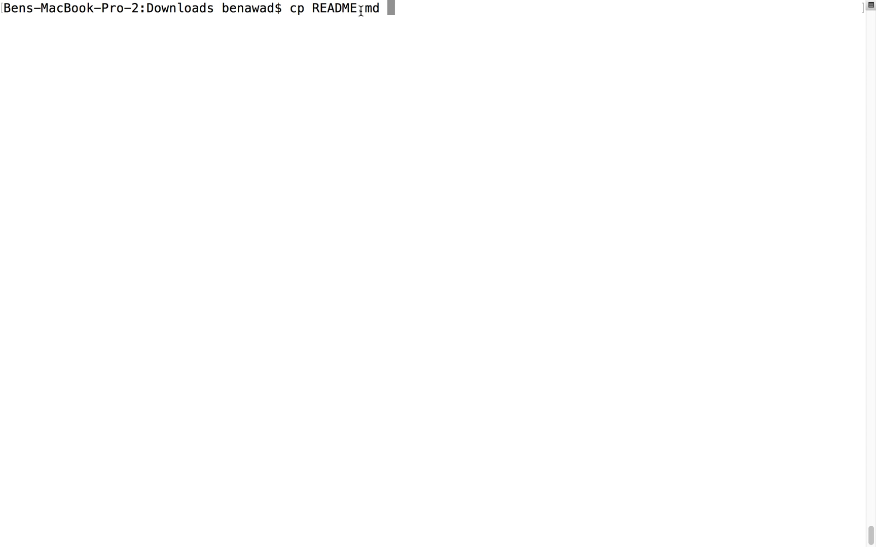
Copy README.md to a new file bob and print bob's contents.
text(.)
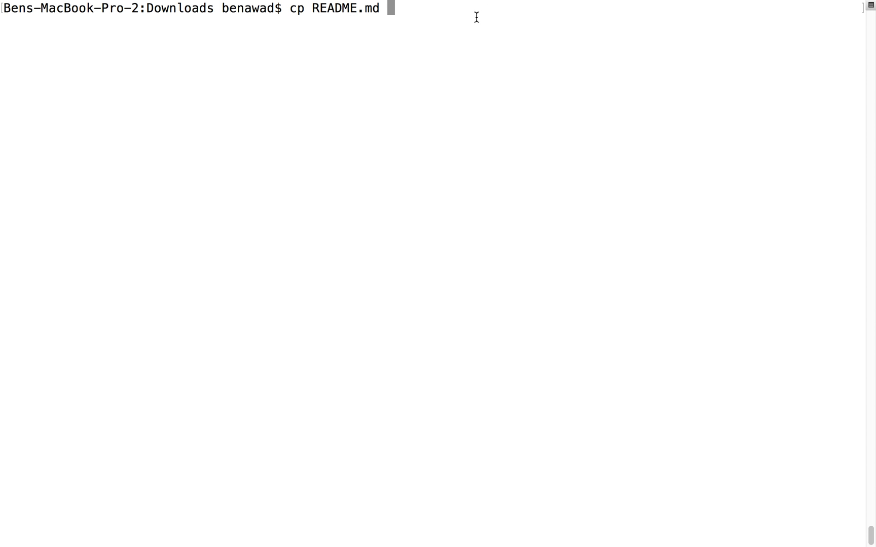
text(bob)
text(cat)
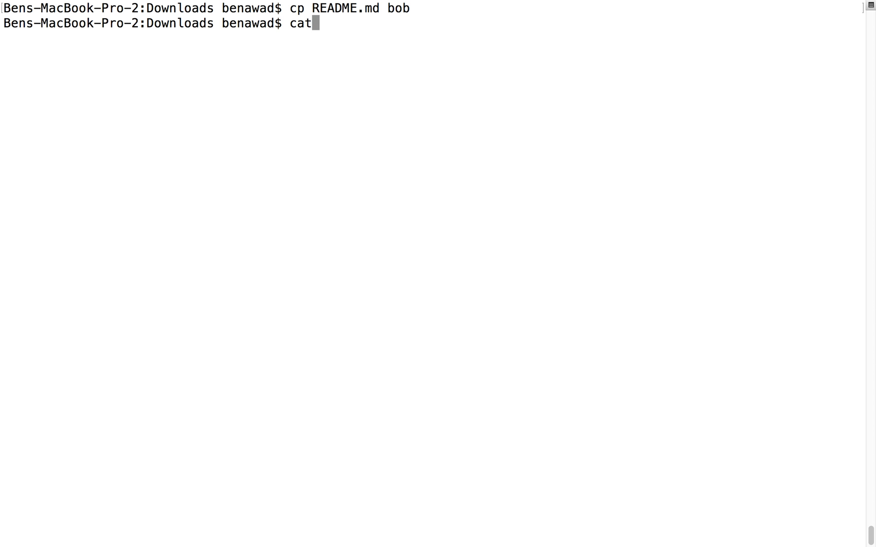
text(bob)
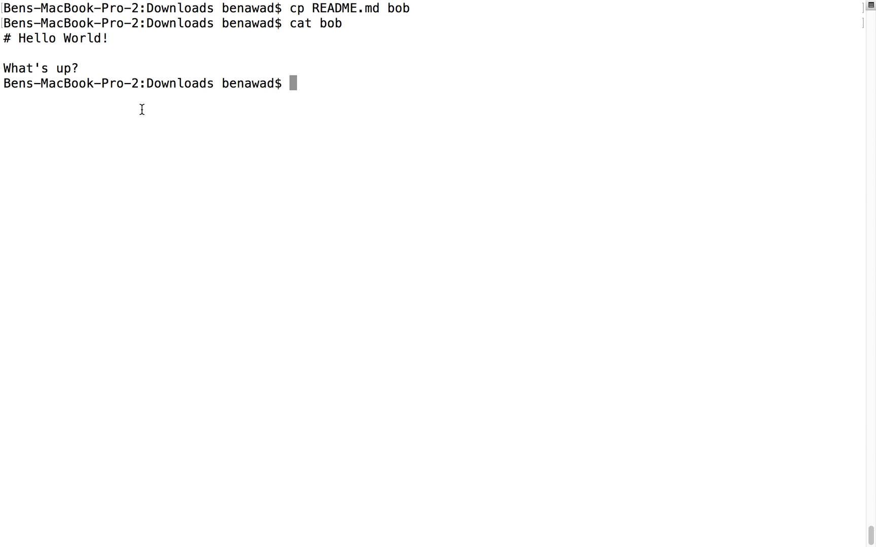
mouse_move(146, 108)
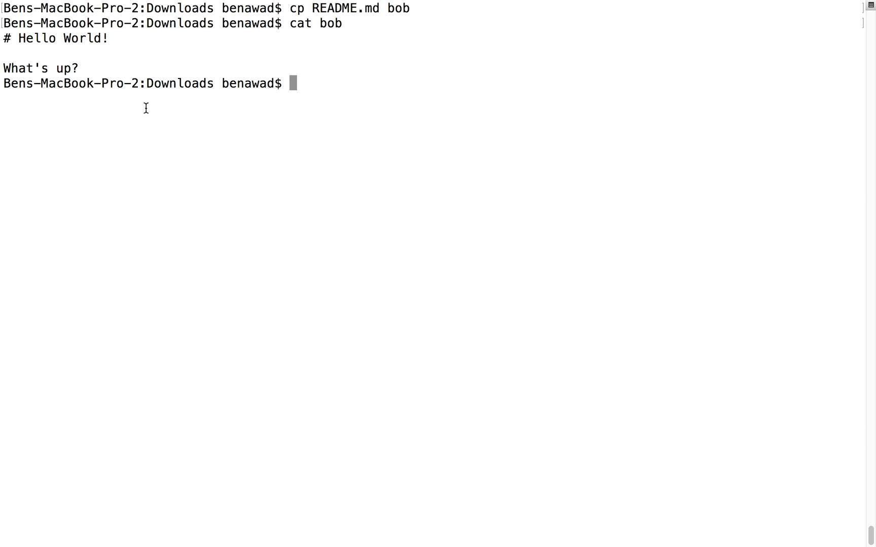
mouse_move(417, 13)
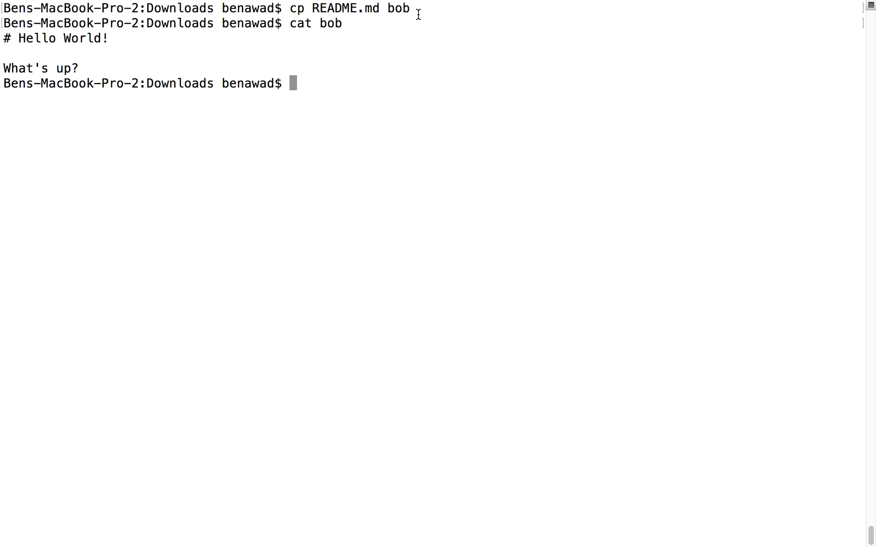
Rename bob to sebastian with mv, list files, and print sebastian.
text(mv)
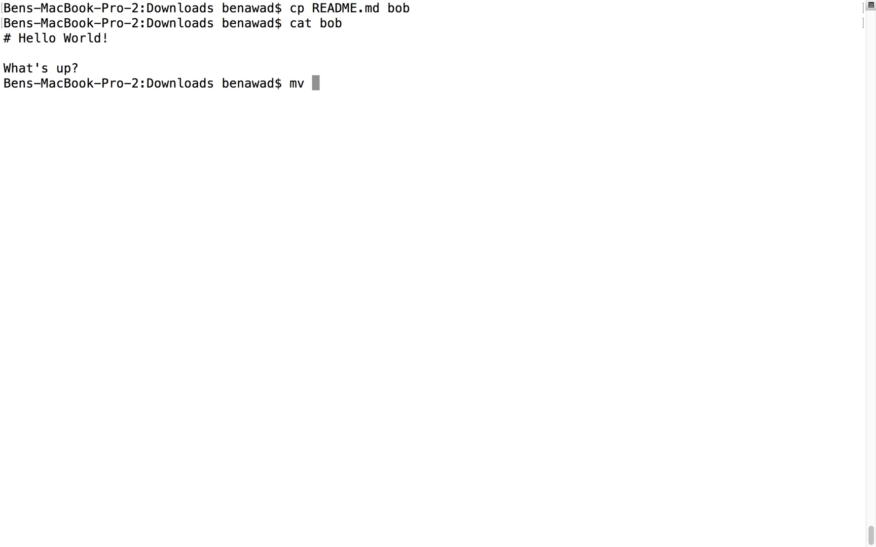
text(b)
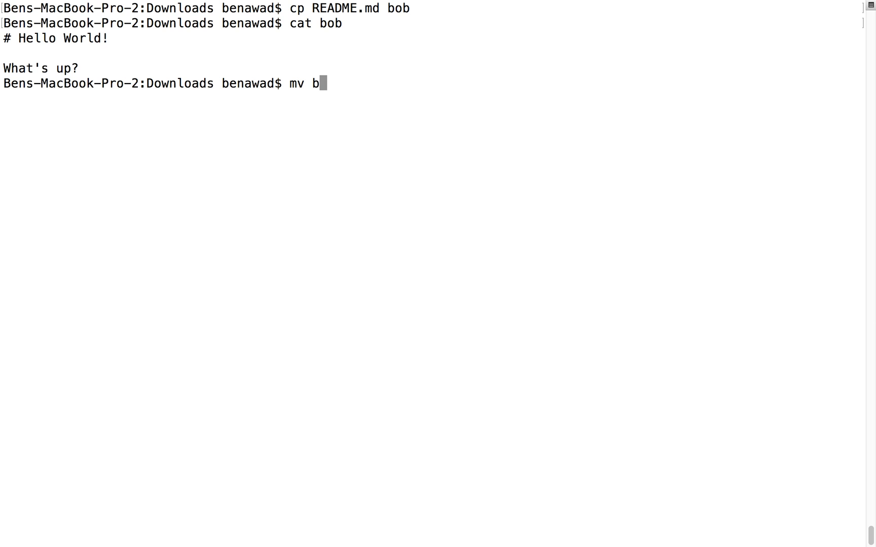
text(on)
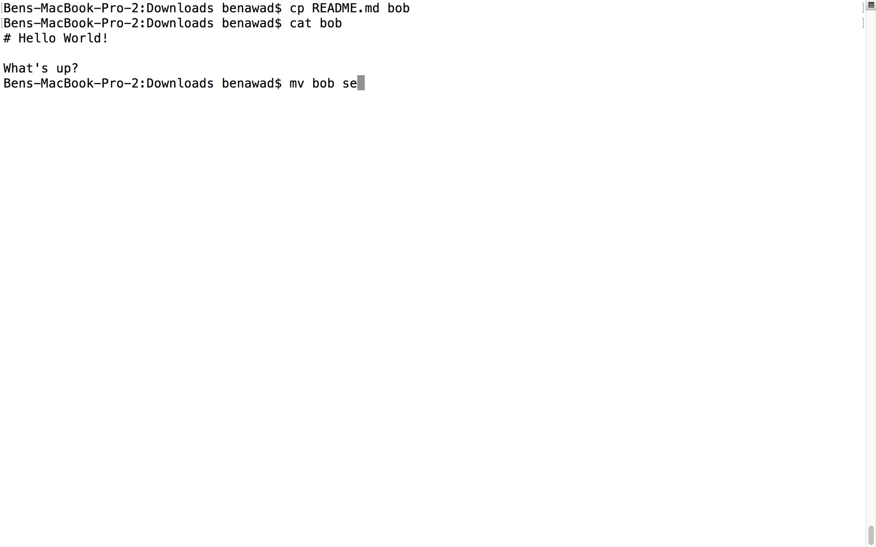
text(bastian)
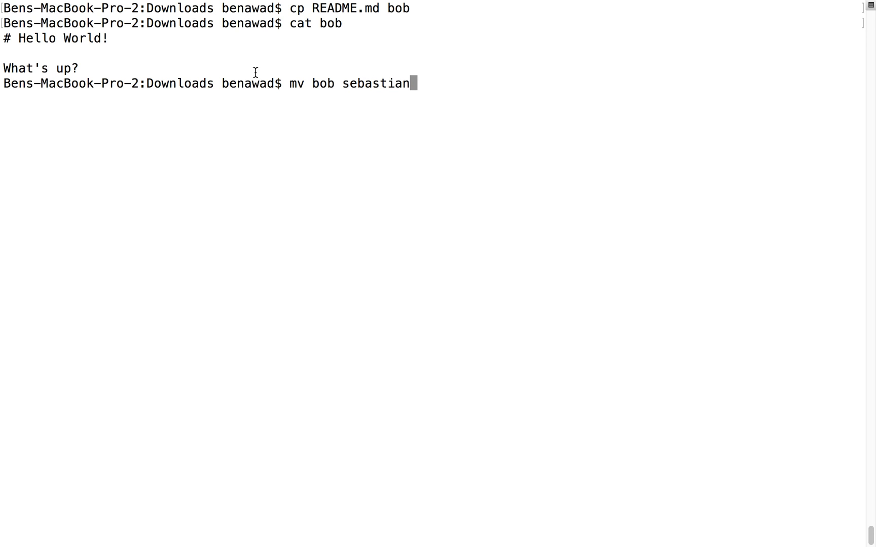
mouse_move(296, 86)
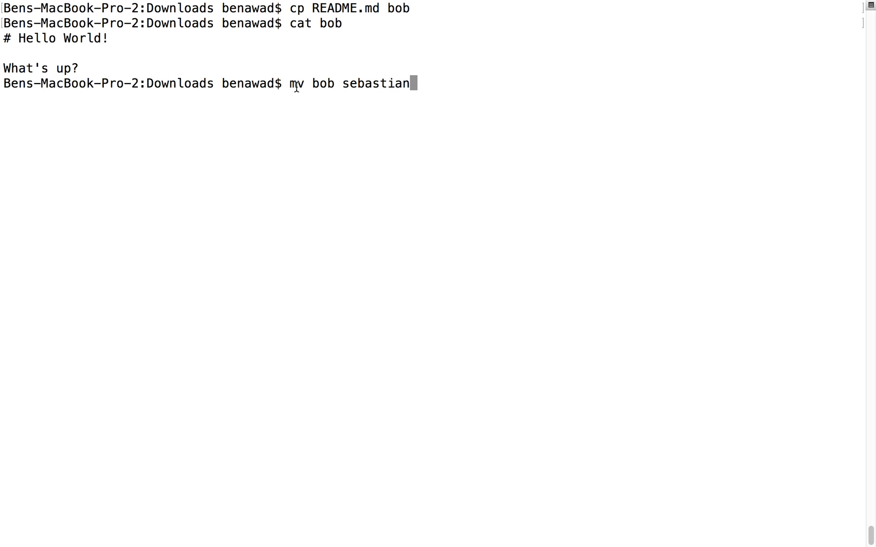
double_click(323, 83)
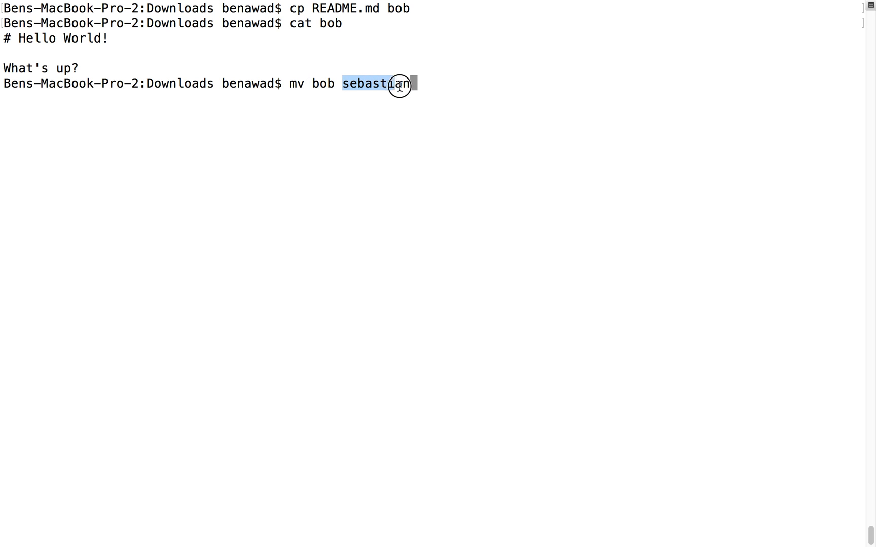
key(enter)
text(ls)
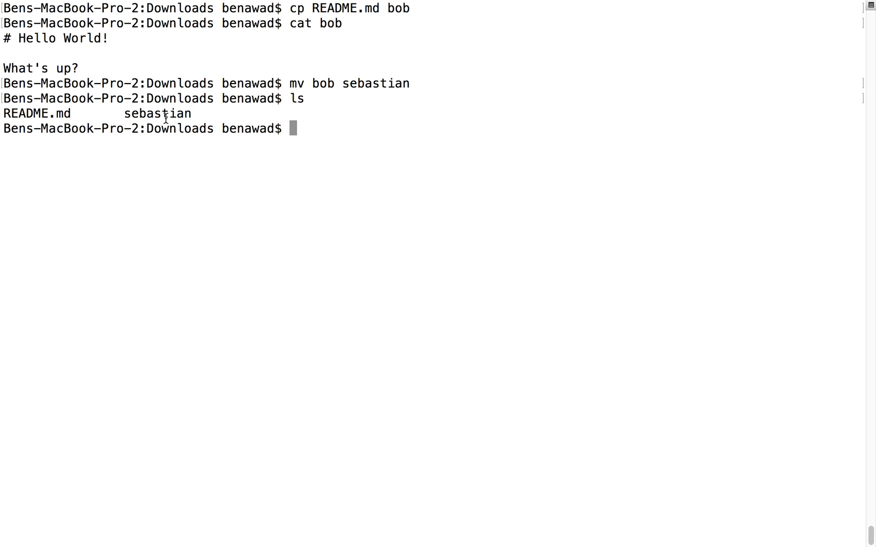
mouse_move(366, 39)
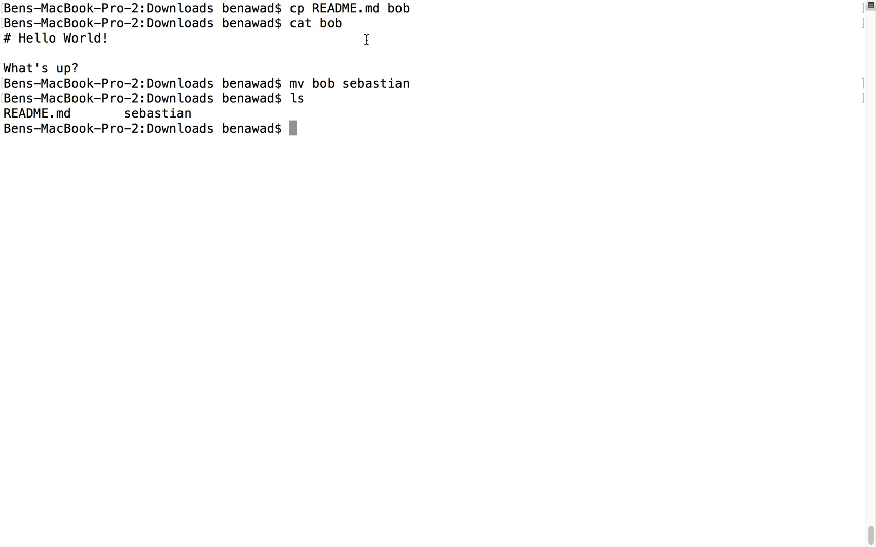
text(cat sebastian)
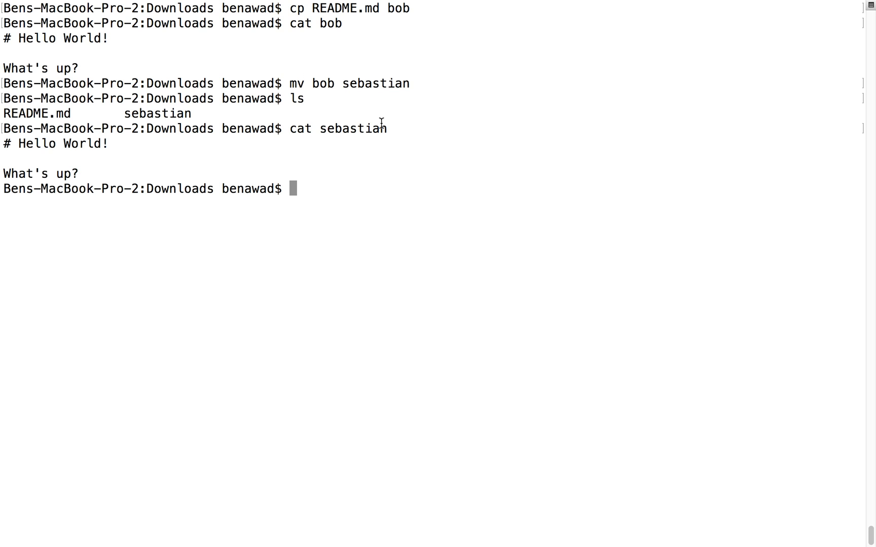
mouse_move(259, 149)
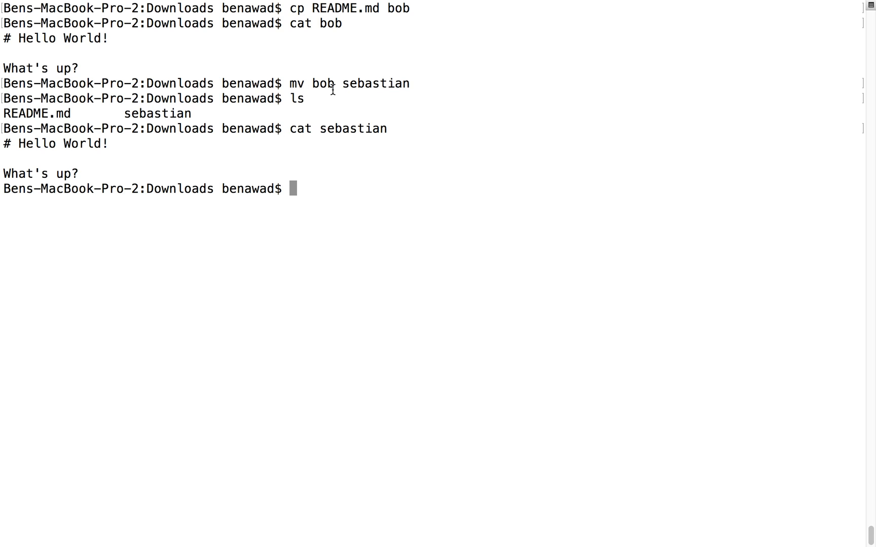
mouse_move(344, 102)
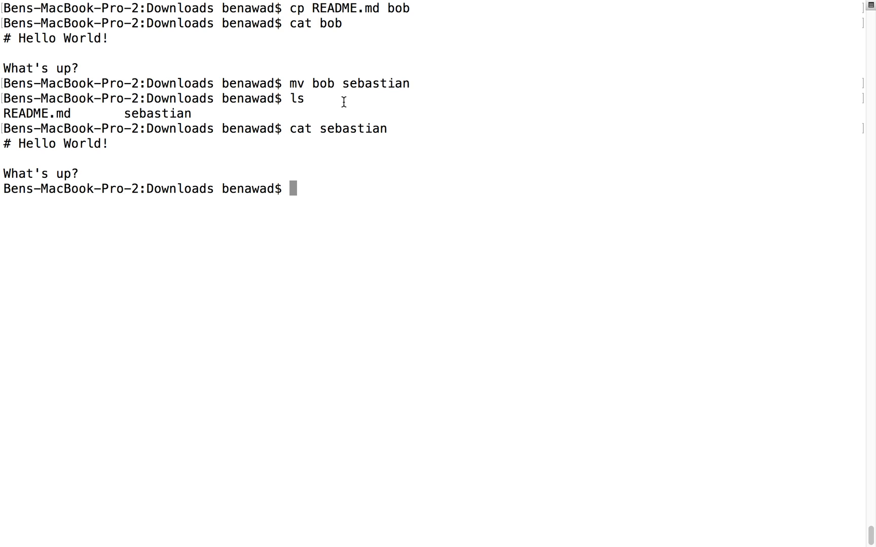
mouse_move(294, 86)
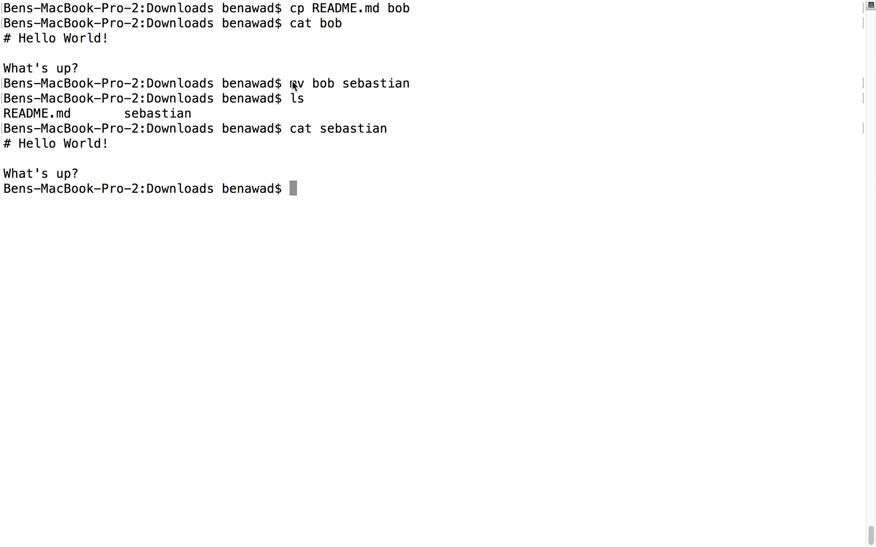
Create a new folder named f1 with mkdir.
text(mv sebastian)
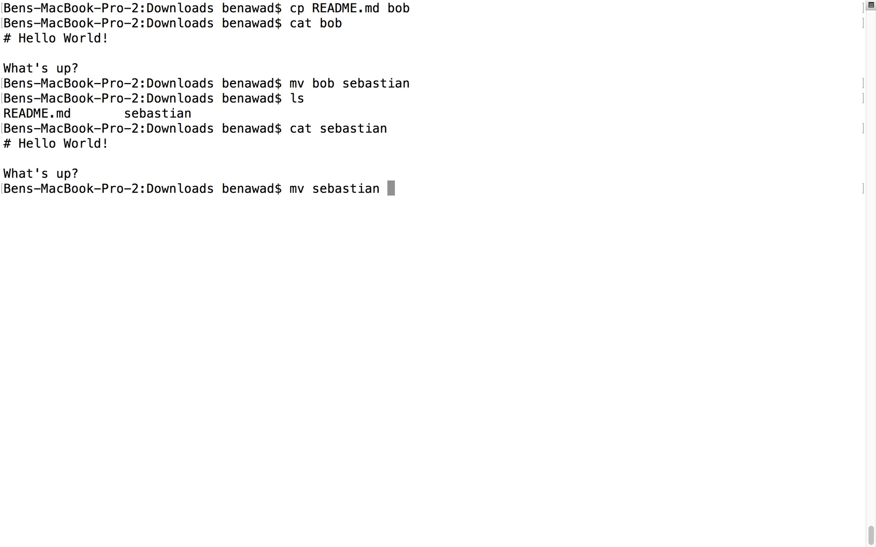
text(abc)
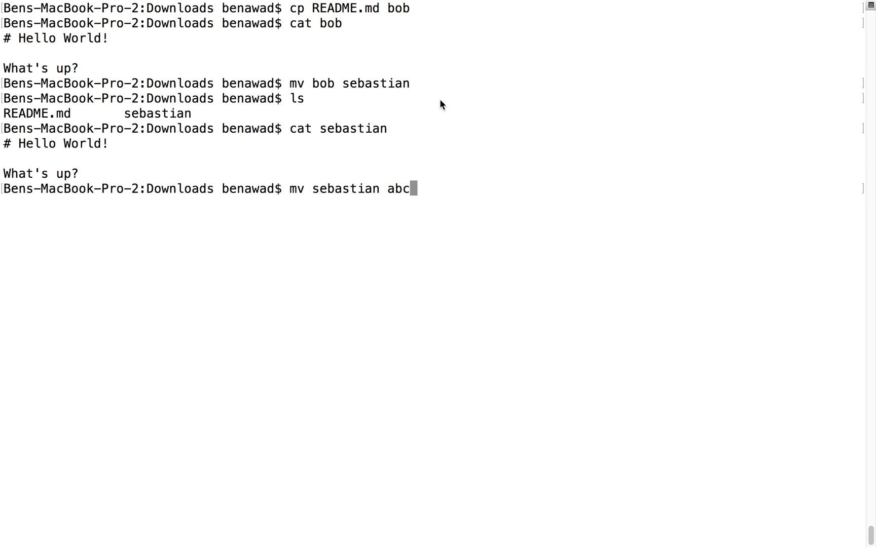
mouse_move(347, 189)
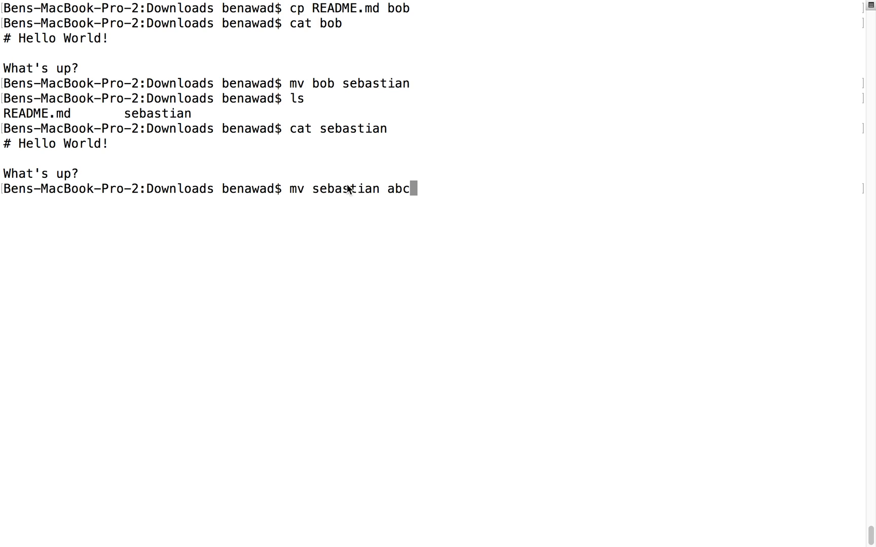
mouse_move(299, 198)
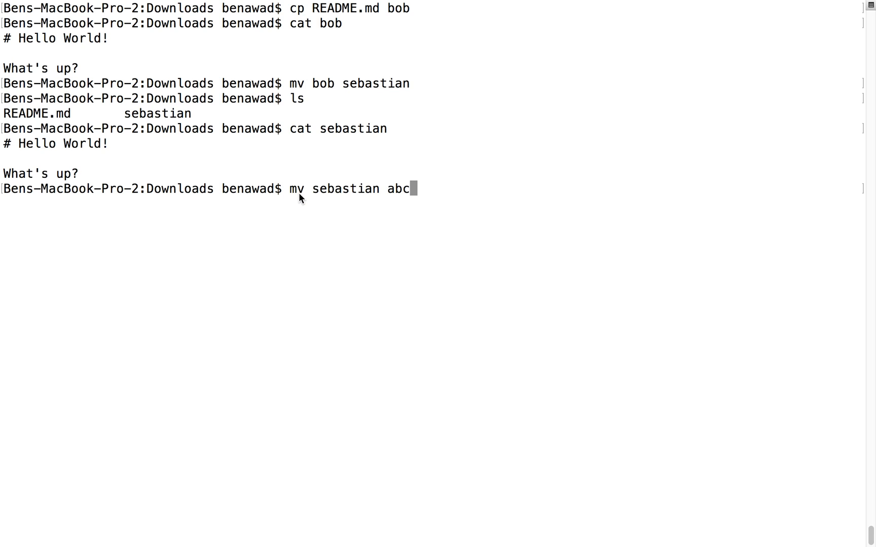
mouse_move(384, 203)
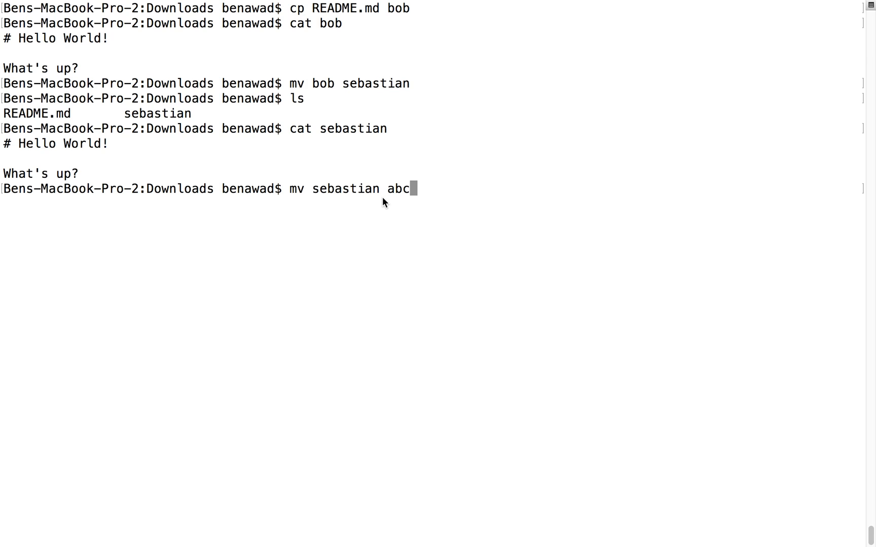
double_click(396, 189)
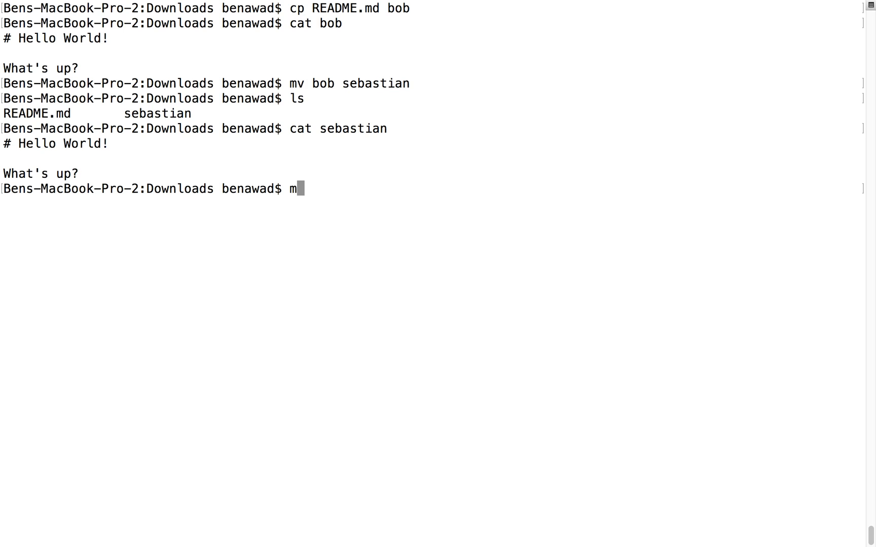
text(kdir)
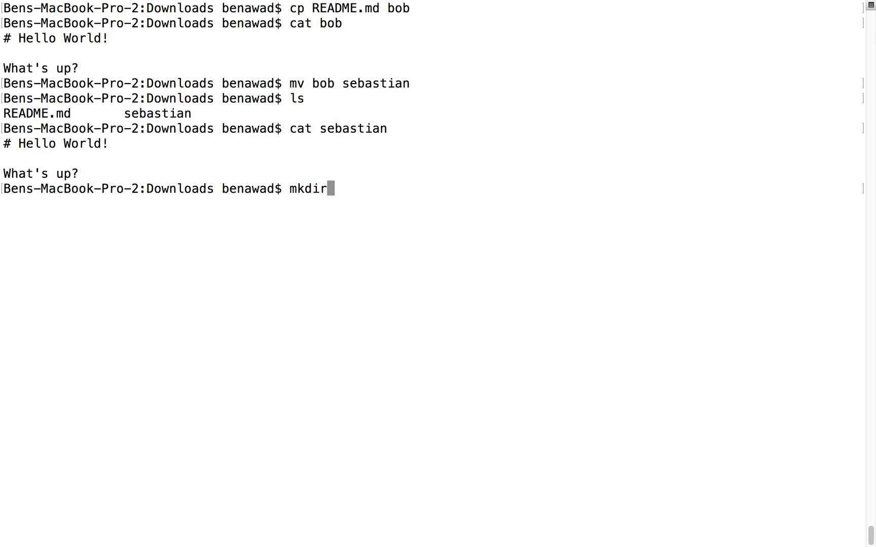
text(f1)
text(mv se)
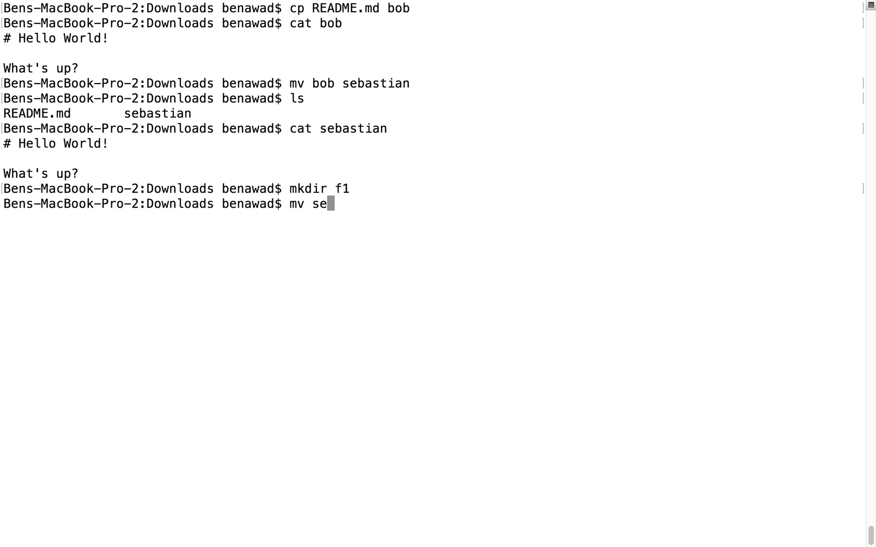
Move sebastian into f1 and list Downloads to confirm.
text(bastian f11)
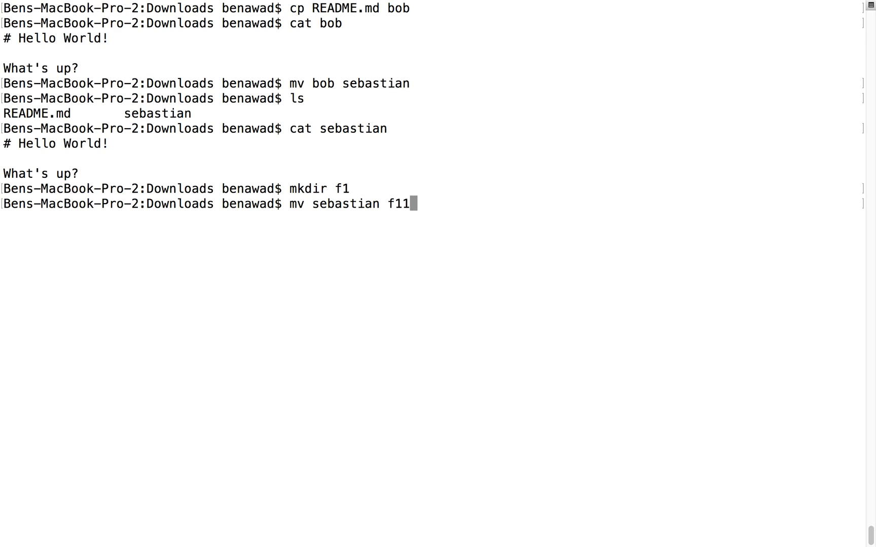
key(Backspace)
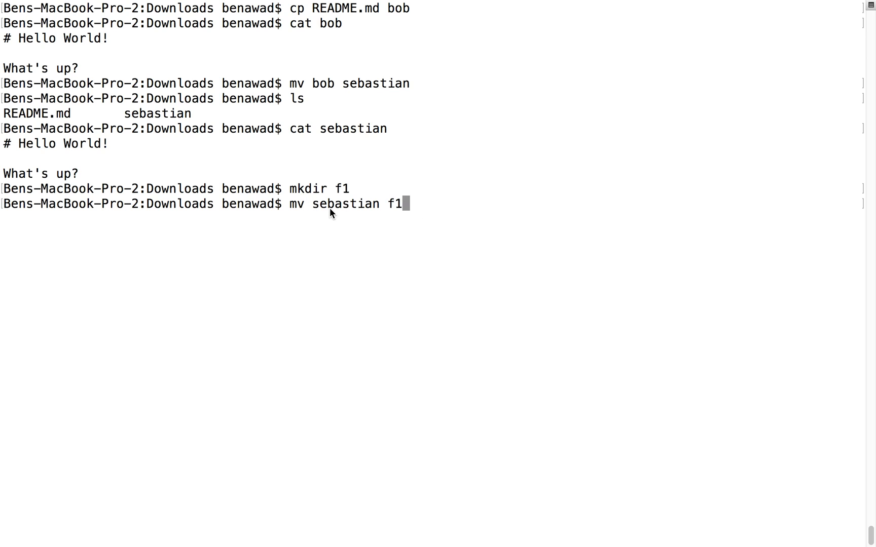
mouse_move(333, 208)
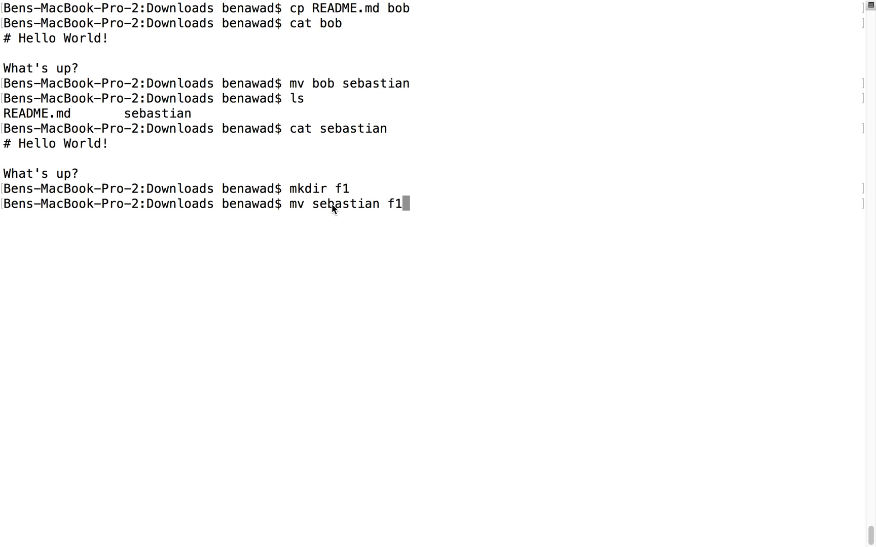
mouse_move(401, 215)
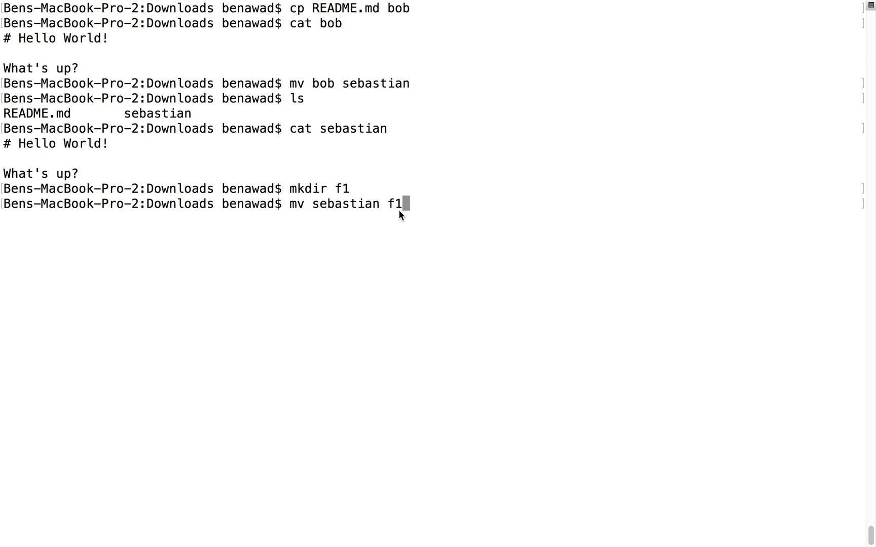
text(loads benawad$ ls)
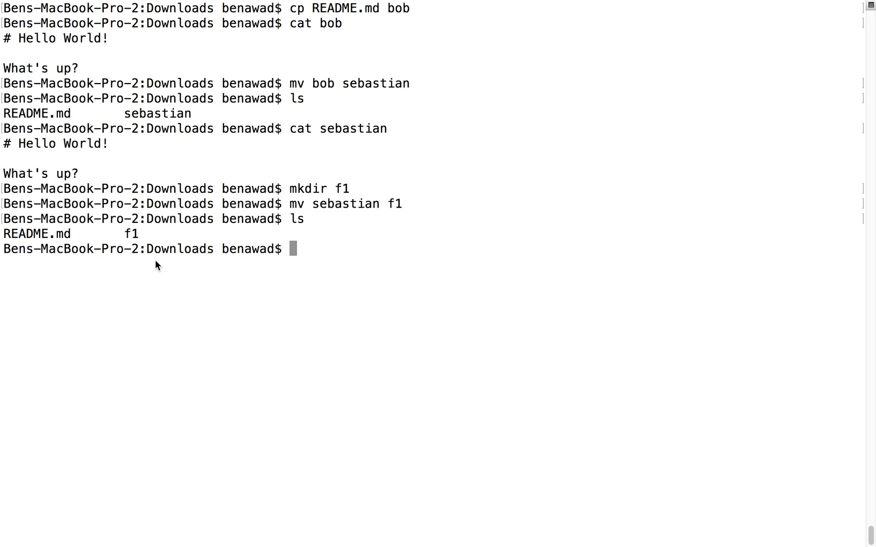
Copy f1 recursively to f2, list both folders, and print f2/sebastian.
text(cp)
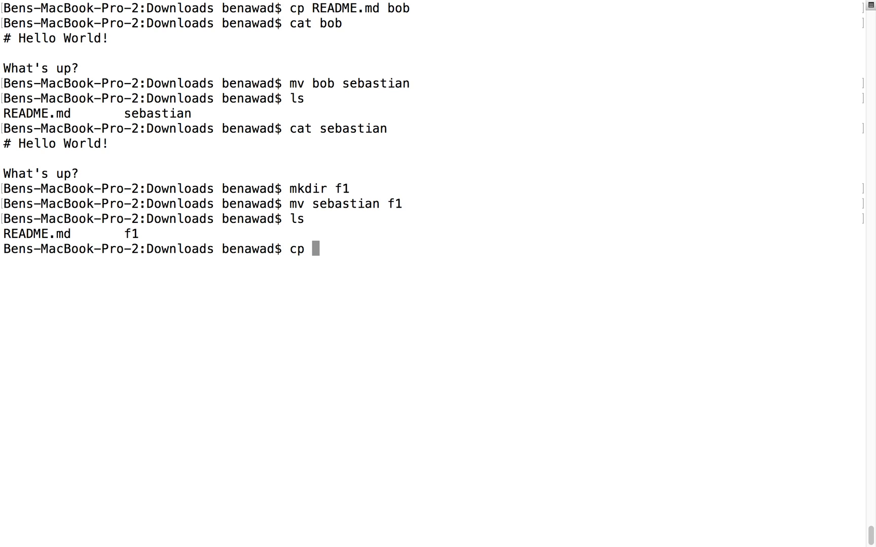
text(-R)
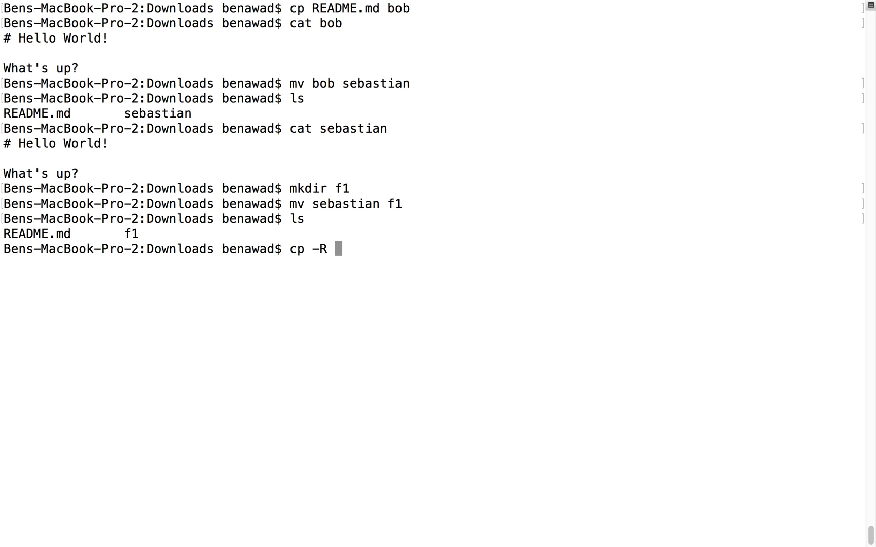
mouse_move(142, 229)
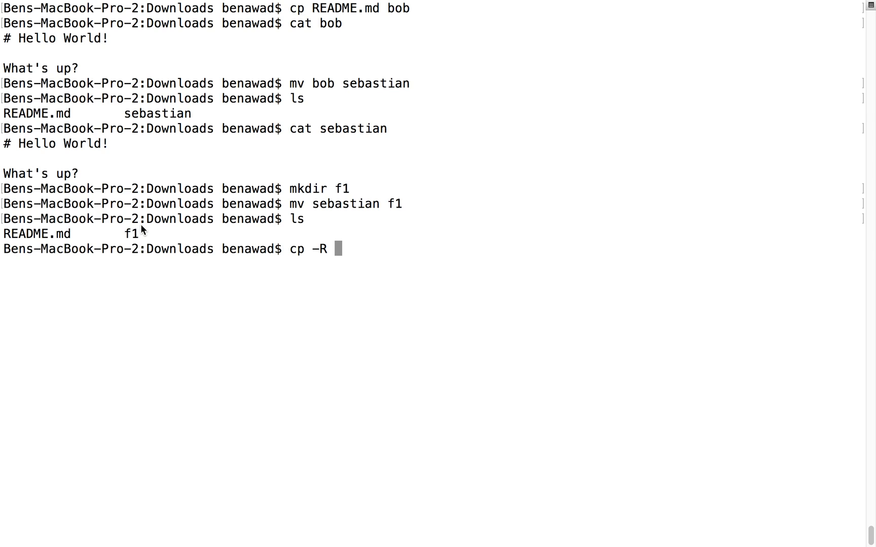
mouse_move(138, 240)
text( f1 f2)
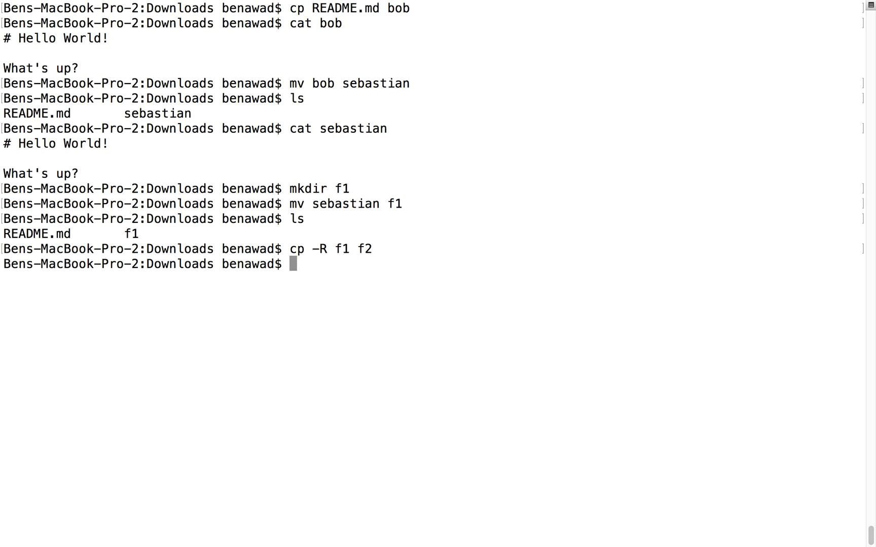
mouse_move(414, 251)
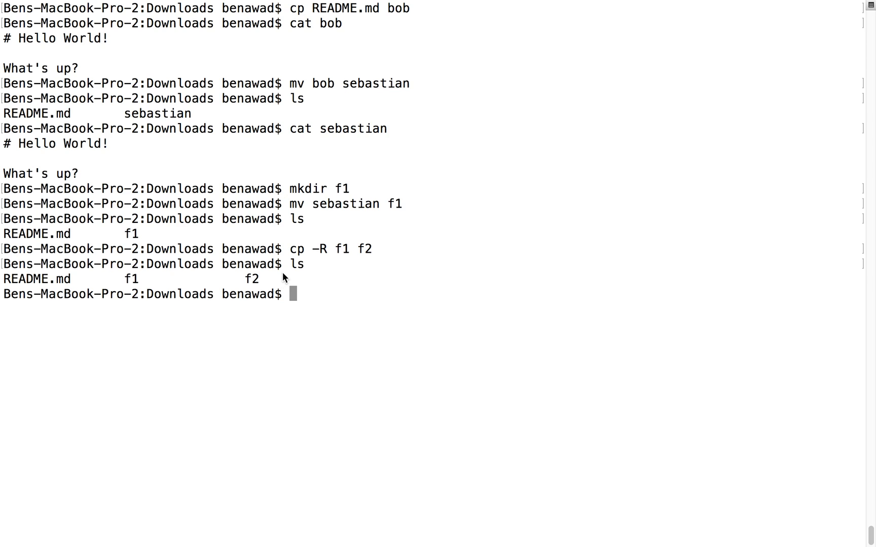
text(ls f1)
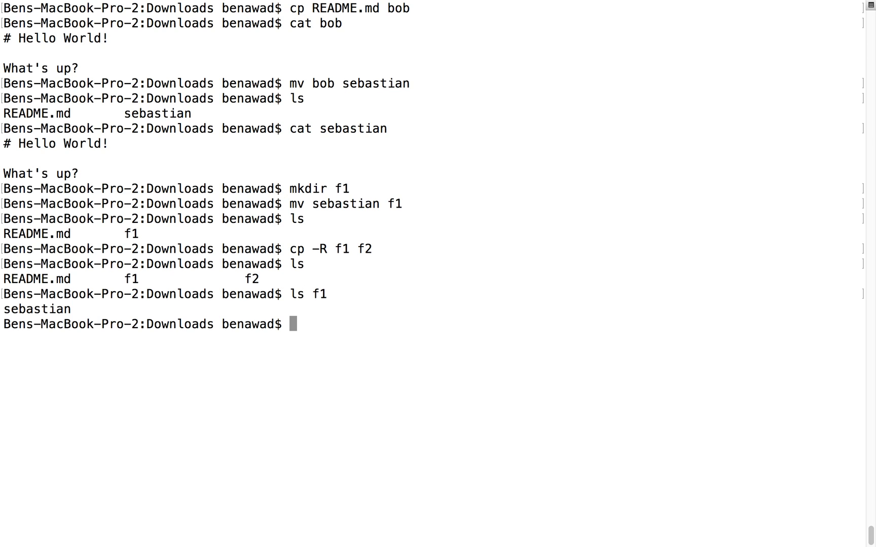
text(ls f2/)
text(cat f2/sebastian)
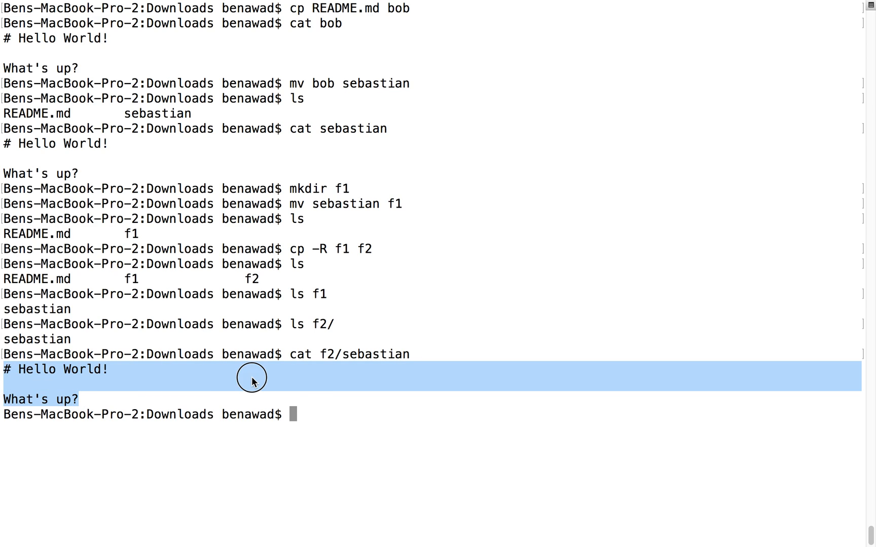
click(252, 382)
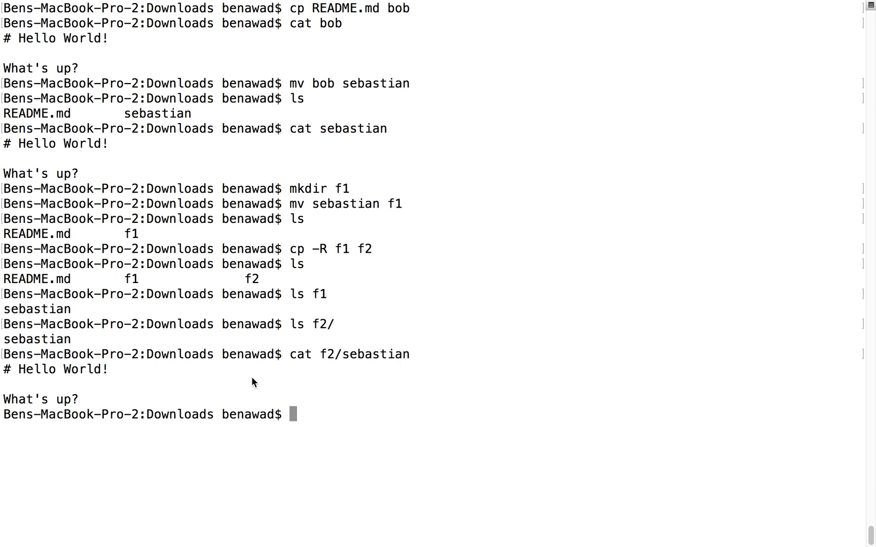
Rename folder f2 to f3 and move f3 inside f1.
text(mv f2)
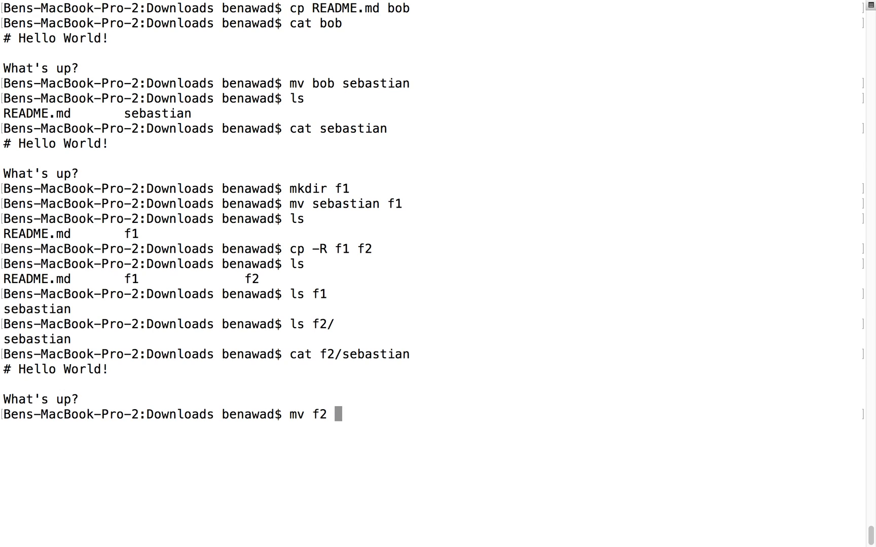
key(Return)
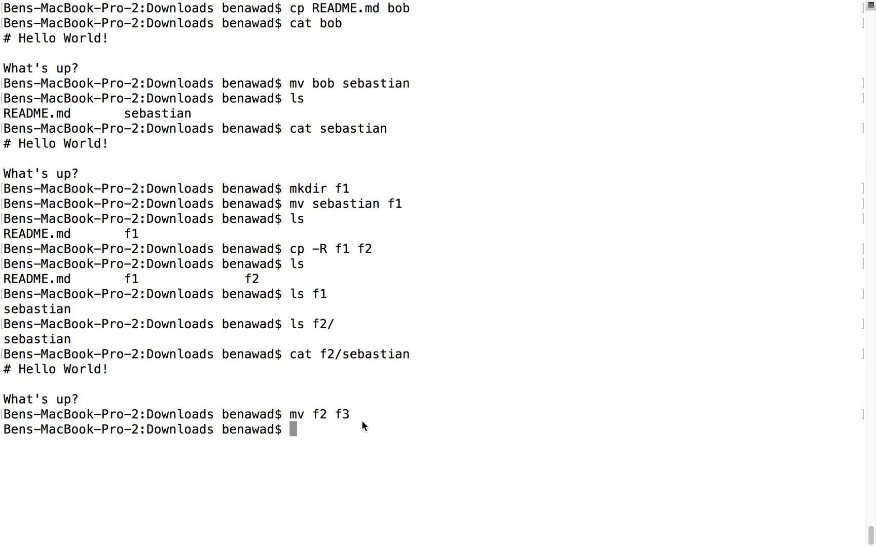
mouse_move(330, 415)
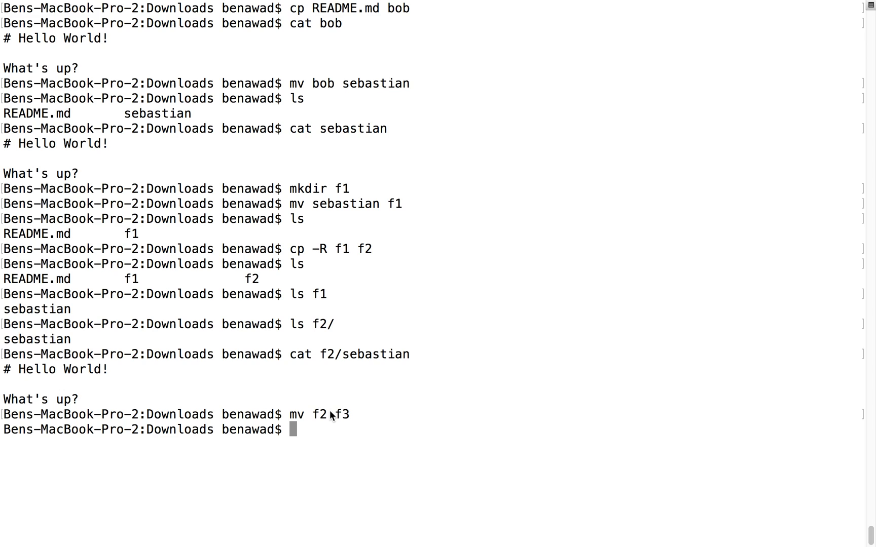
mouse_move(332, 423)
text(ls)
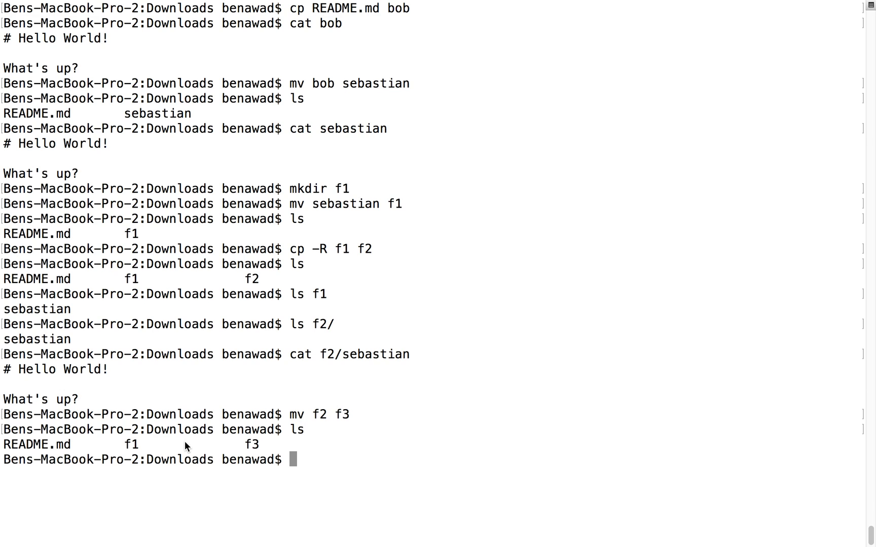
text(mv)
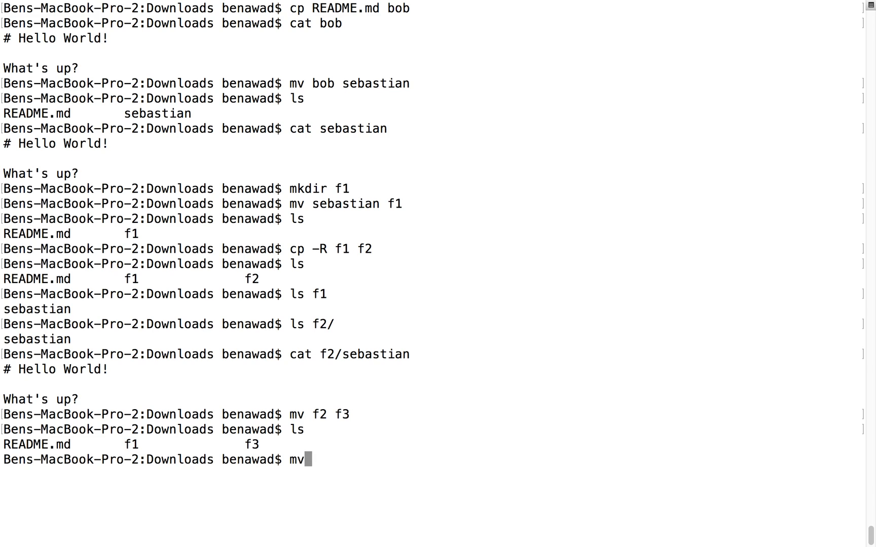
text(f3 f)
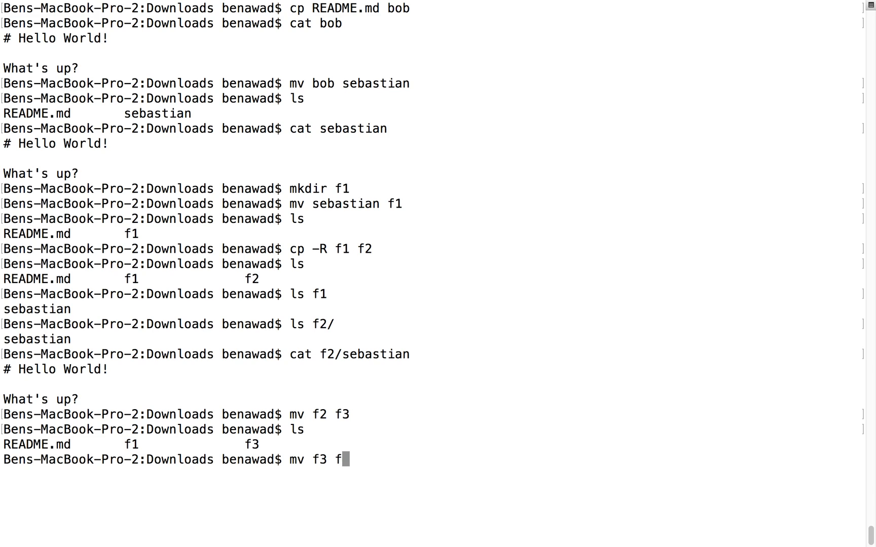
text(1)
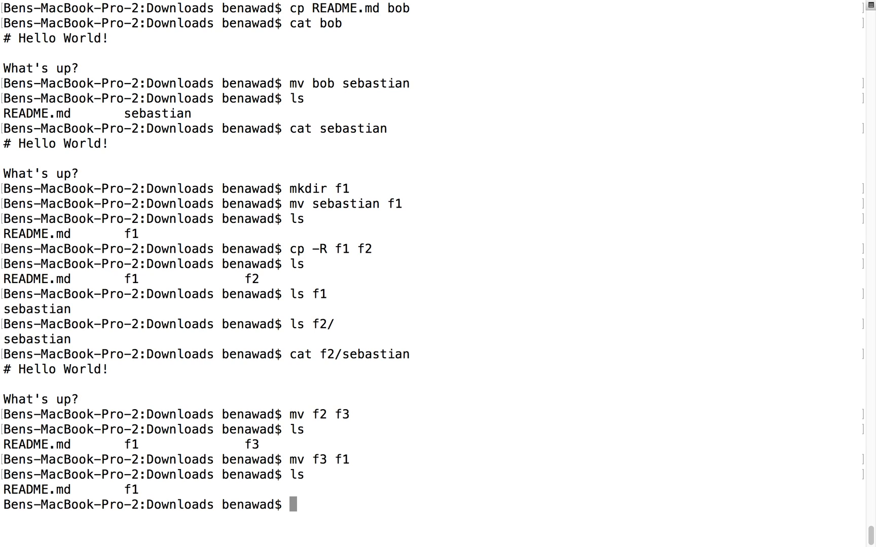
List f1 and f1/f3 to confirm the nesting, then clear the screen.
text(ls f1)
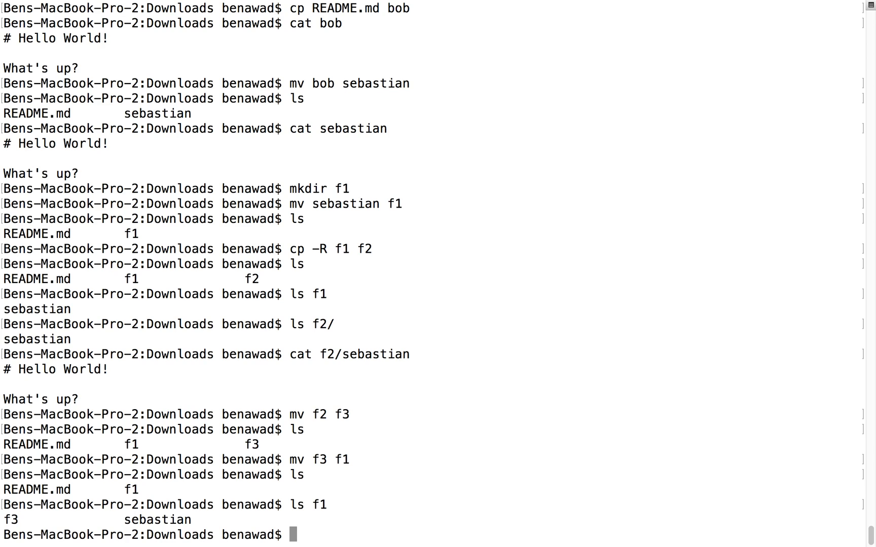
mouse_move(174, 529)
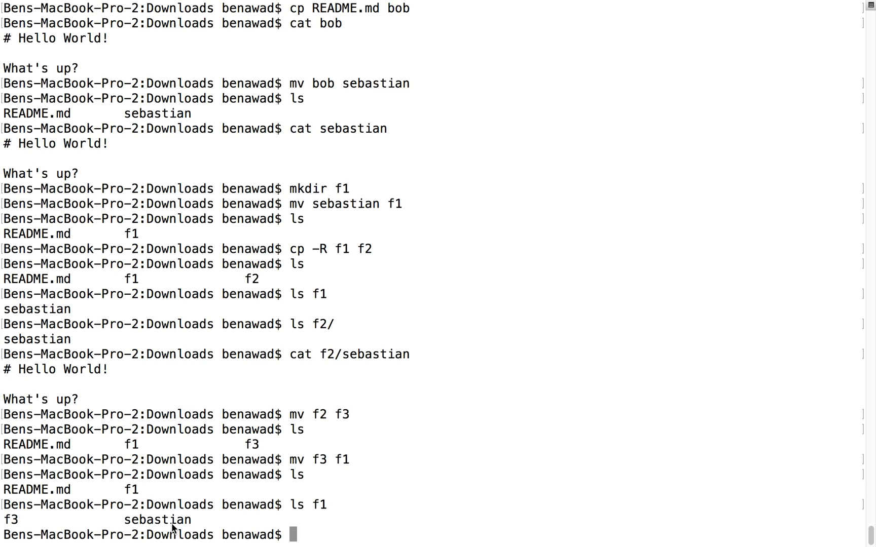
text(ls)
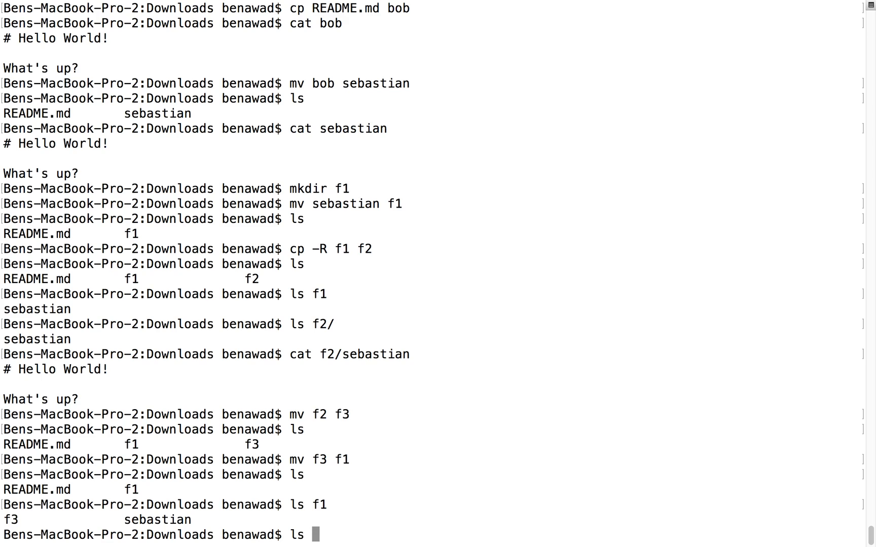
text(1/f3/)
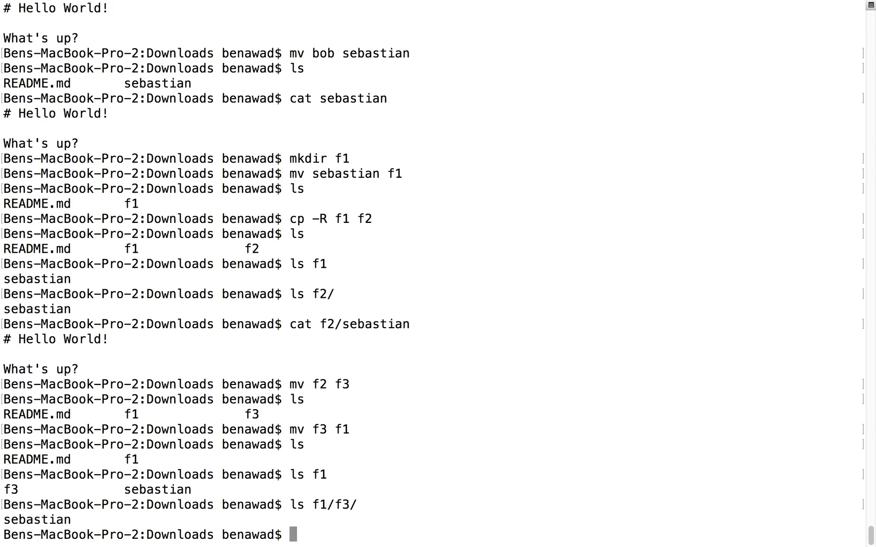
text(clear)
text(rm -rf f1/)
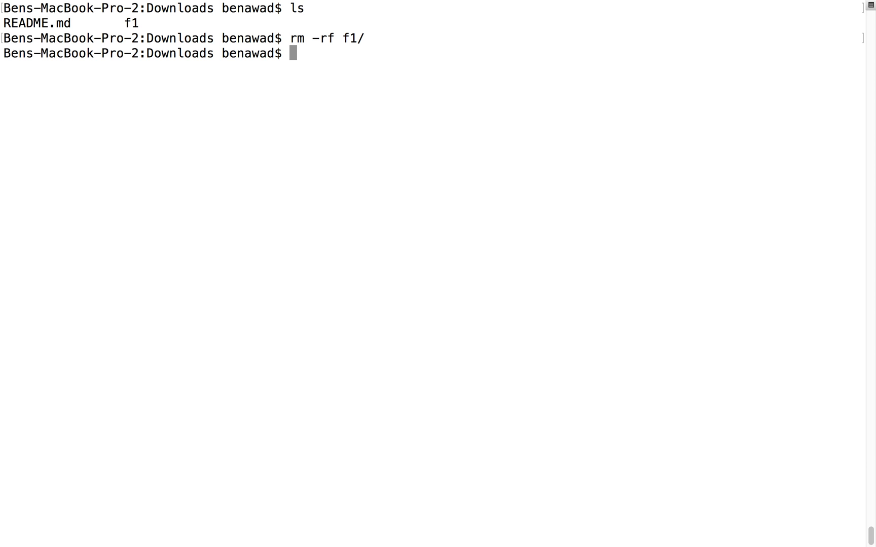
Delete f1 with rm -rf and list Downloads showing only README.md.
text(ls)
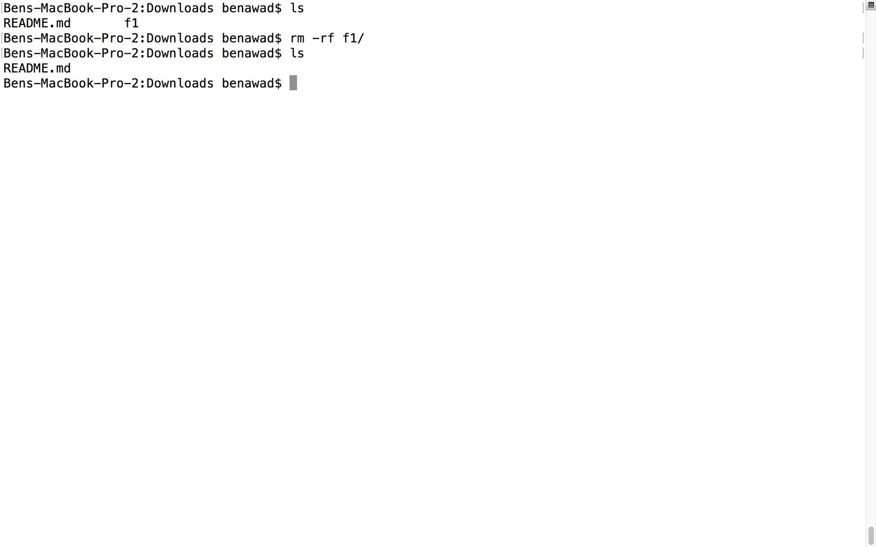
text(ls)
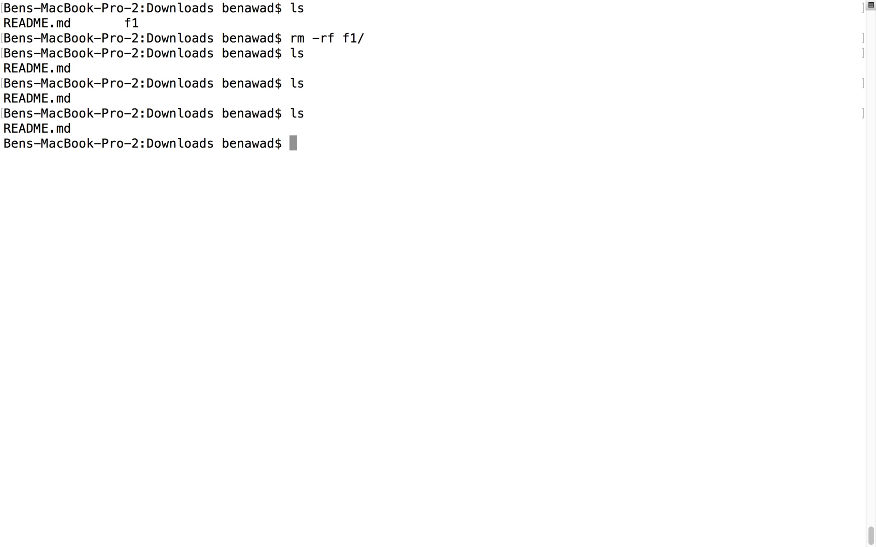
text(ls)
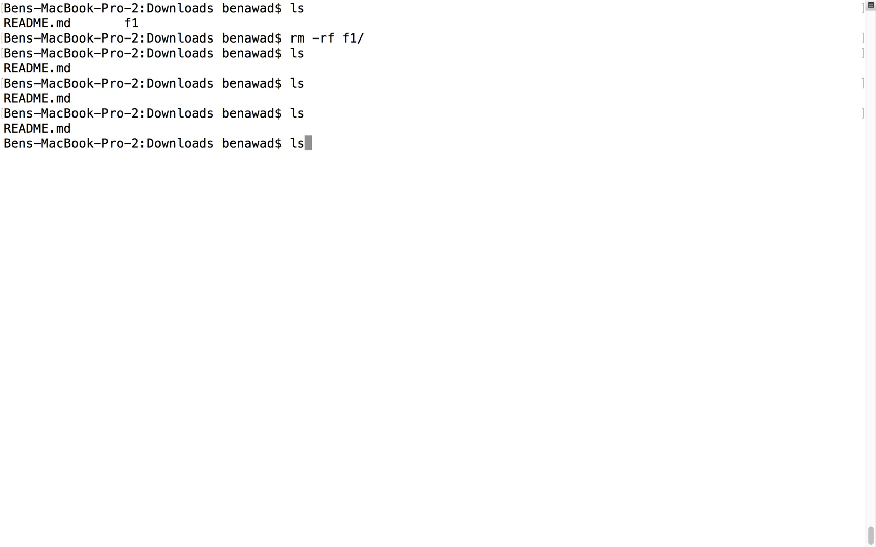
key(Backspace)
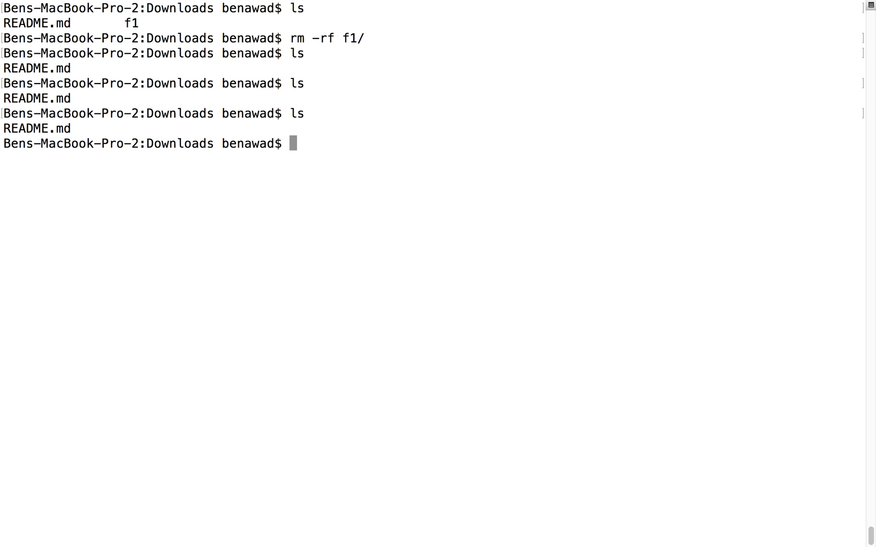
text(ls)
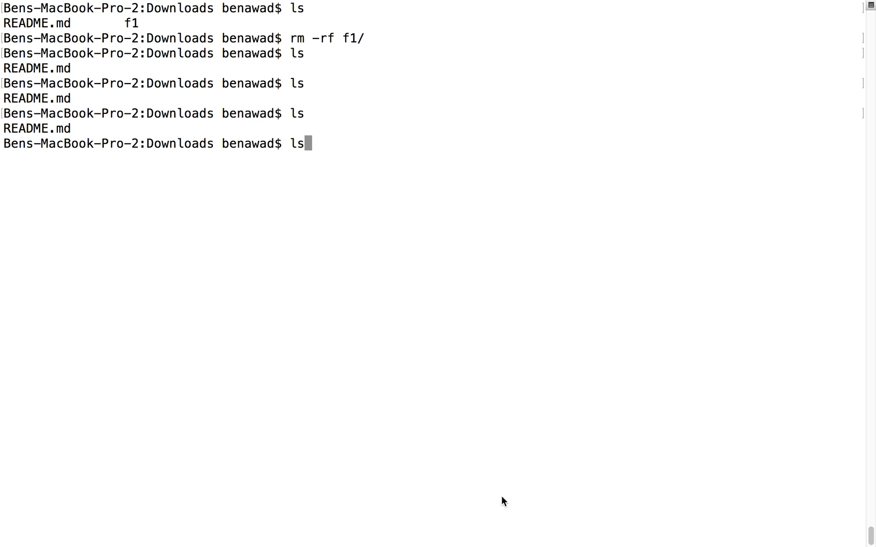
mouse_move(453, 277)
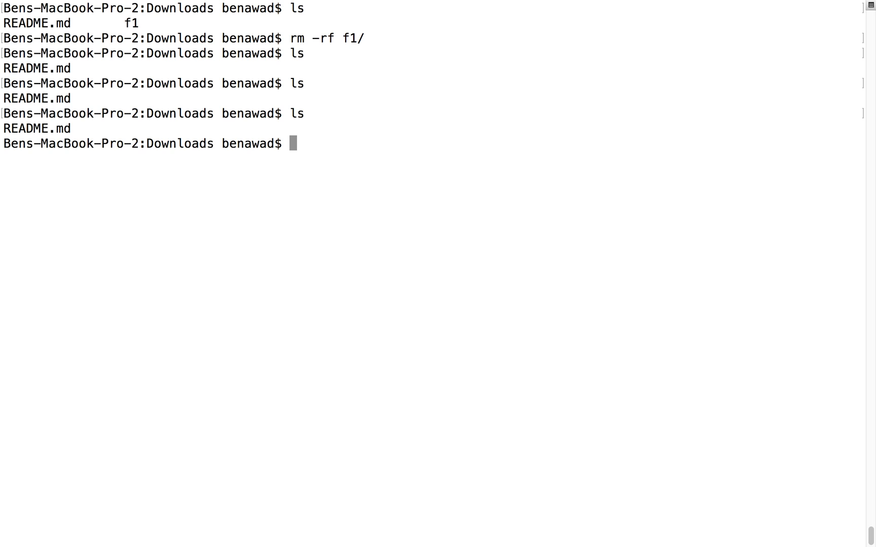
Rename README.md to a with mv, then copy a to b.
text(mv a)
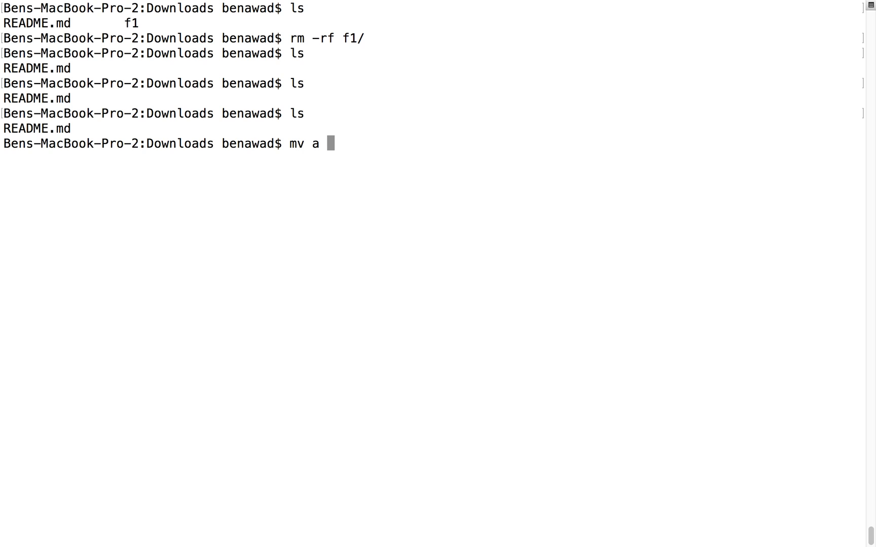
text(b)
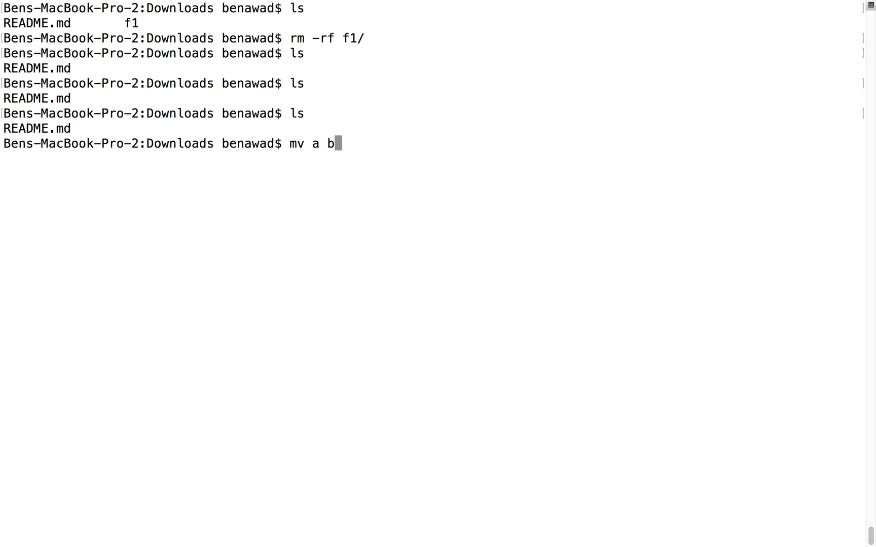
key(backspace)
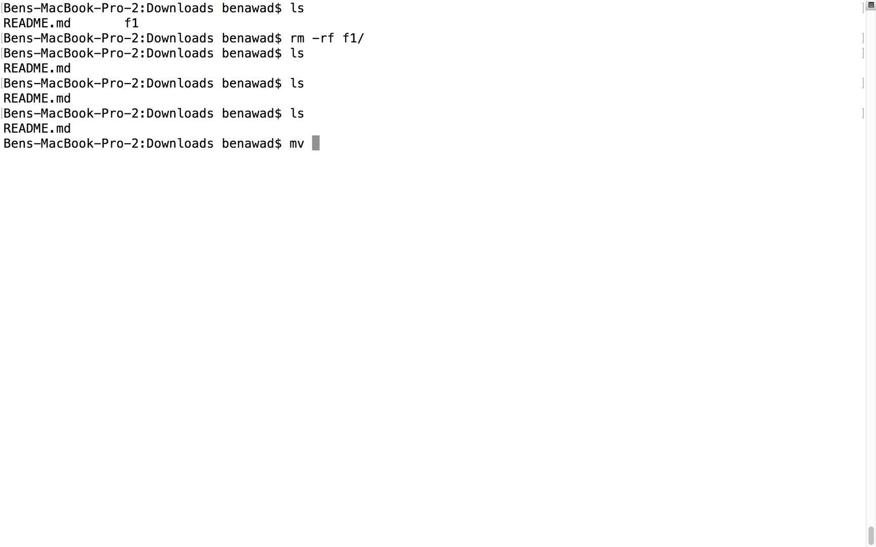
text(README.md a)
text(ls)
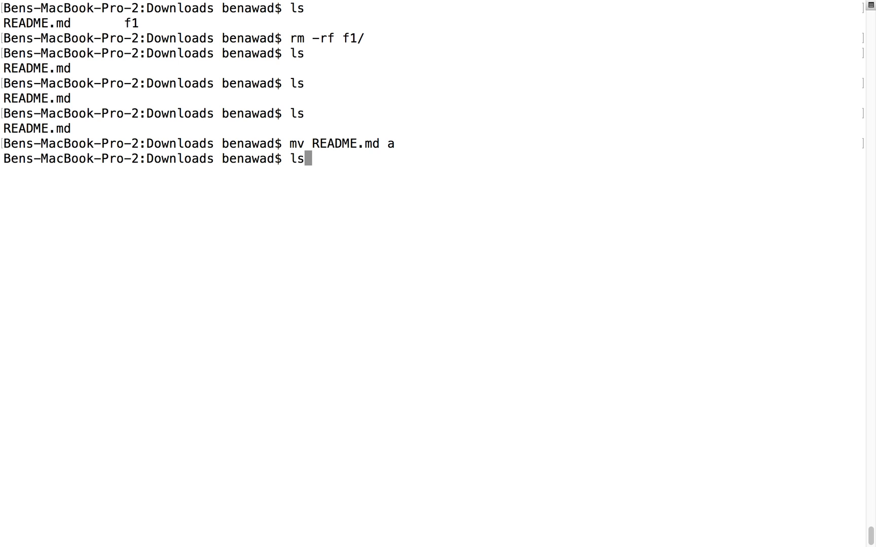
text(cp a b)
text(ls)
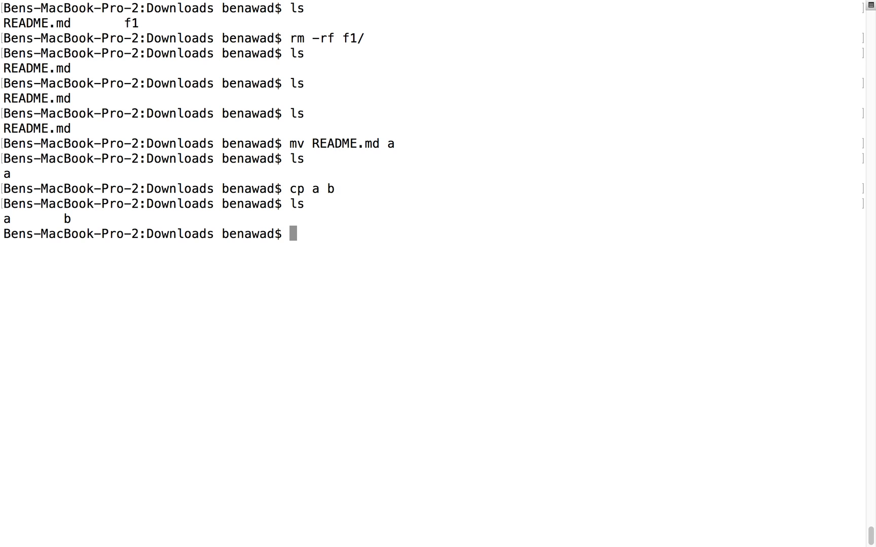
text(cp -)
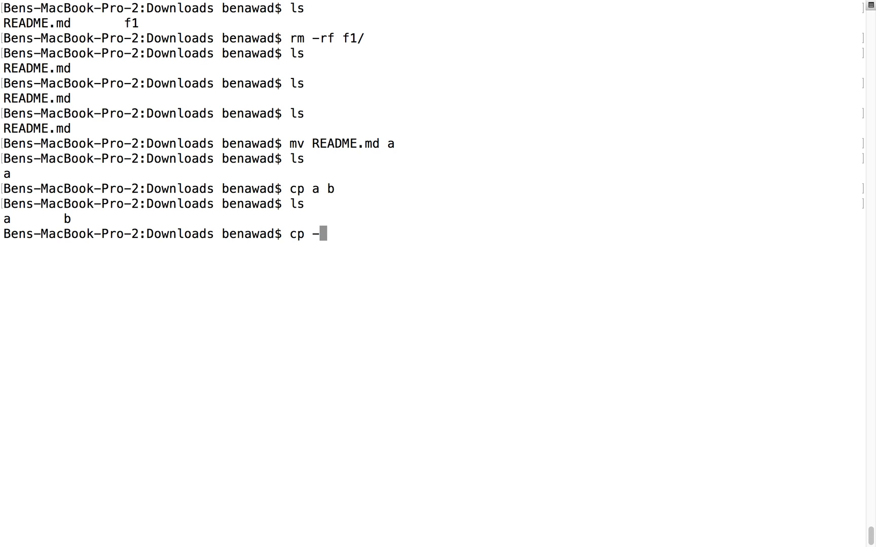
text(R)
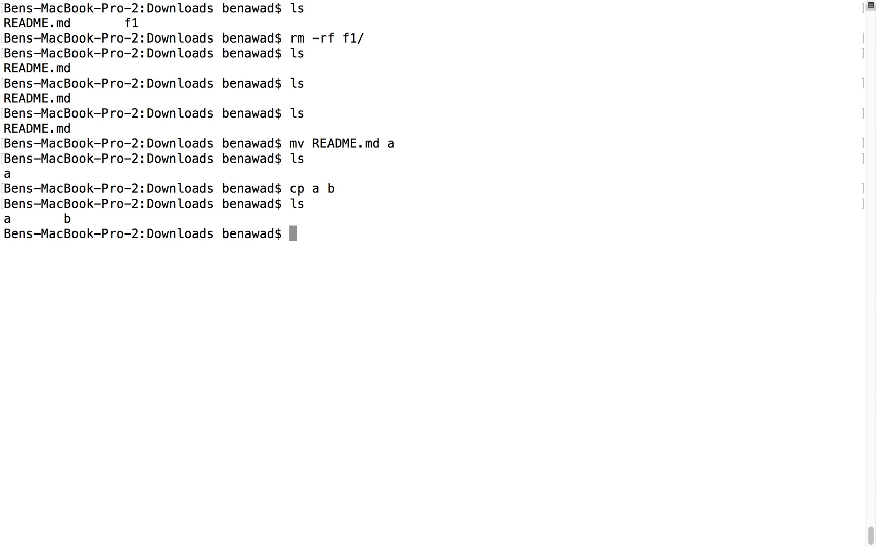
Print file a with cat, showing 'Hello World!' and 'What's up?'.
text(cat)
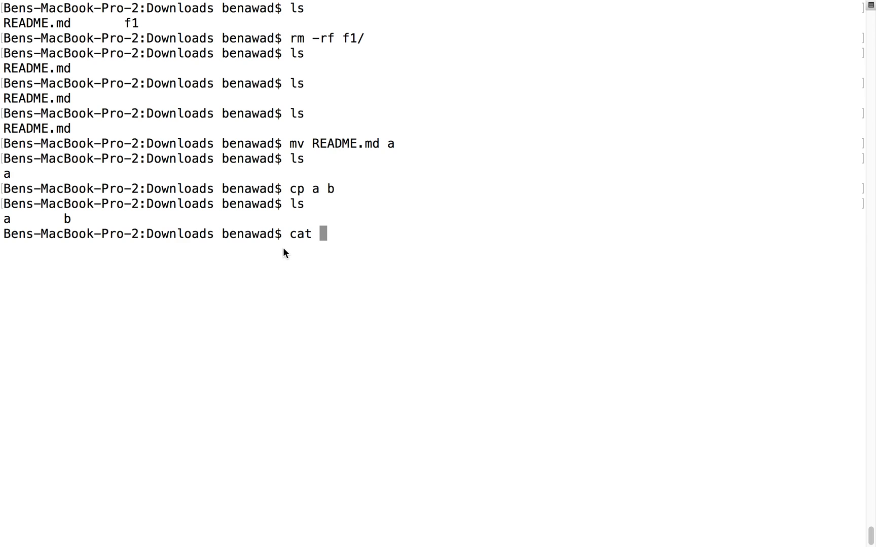
text(a)
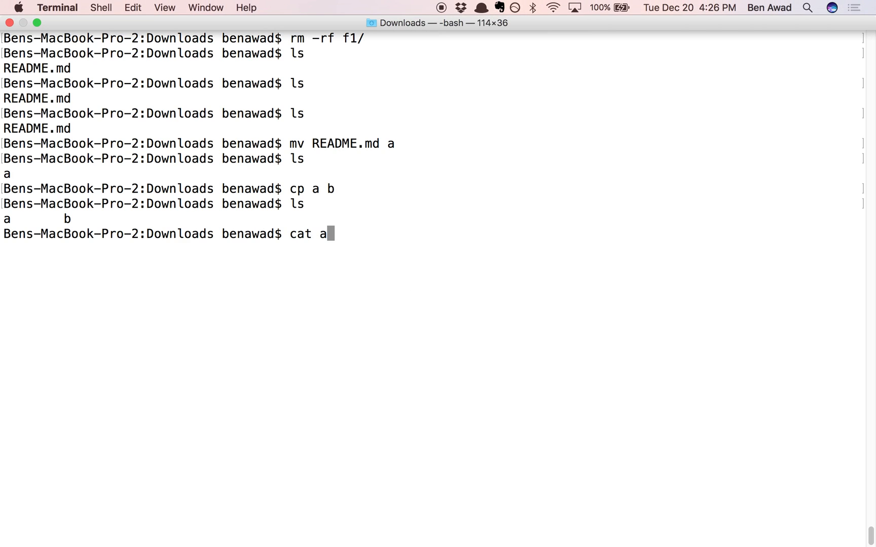
key(enter)
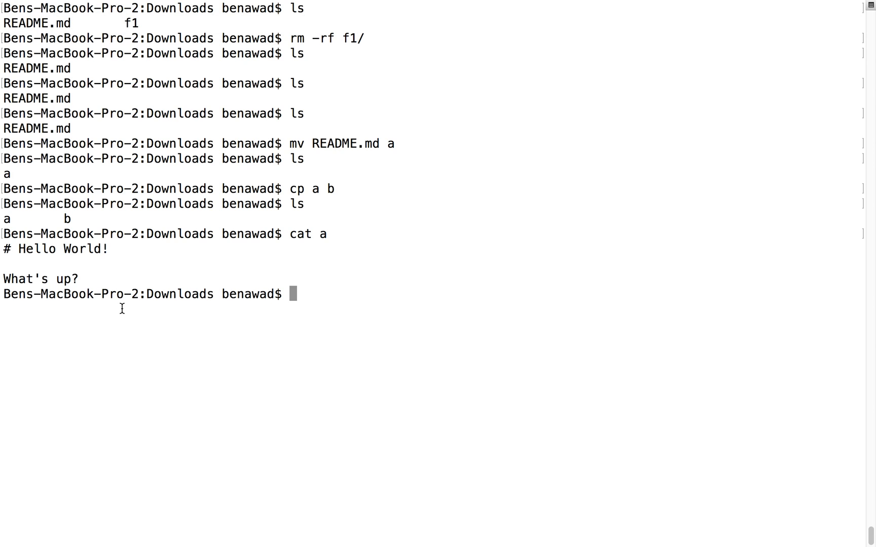